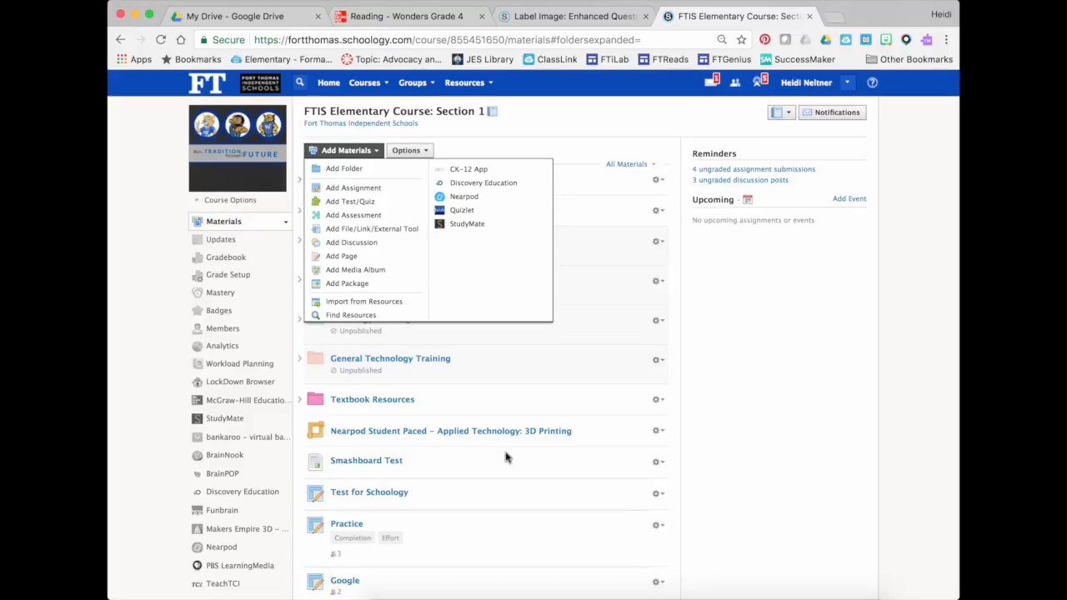
Step: Create assessment 'Grammar Unit 4': 10 points, submissions enabled, Practice category
{"action": "right_click", "coordinate": [613, 578]}
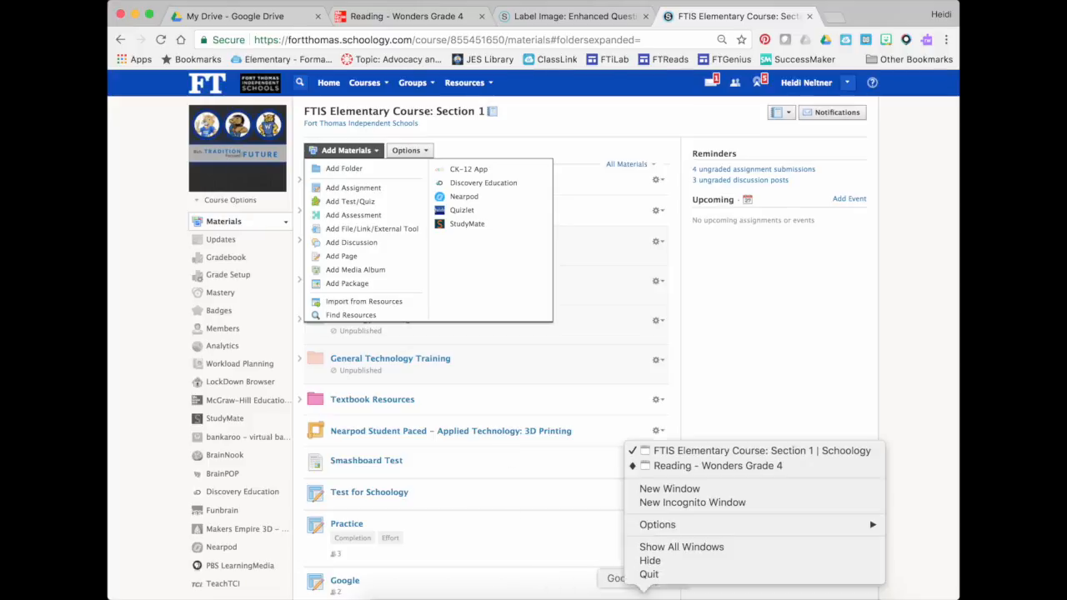
{"action": "left_click", "coordinate": [714, 465]}
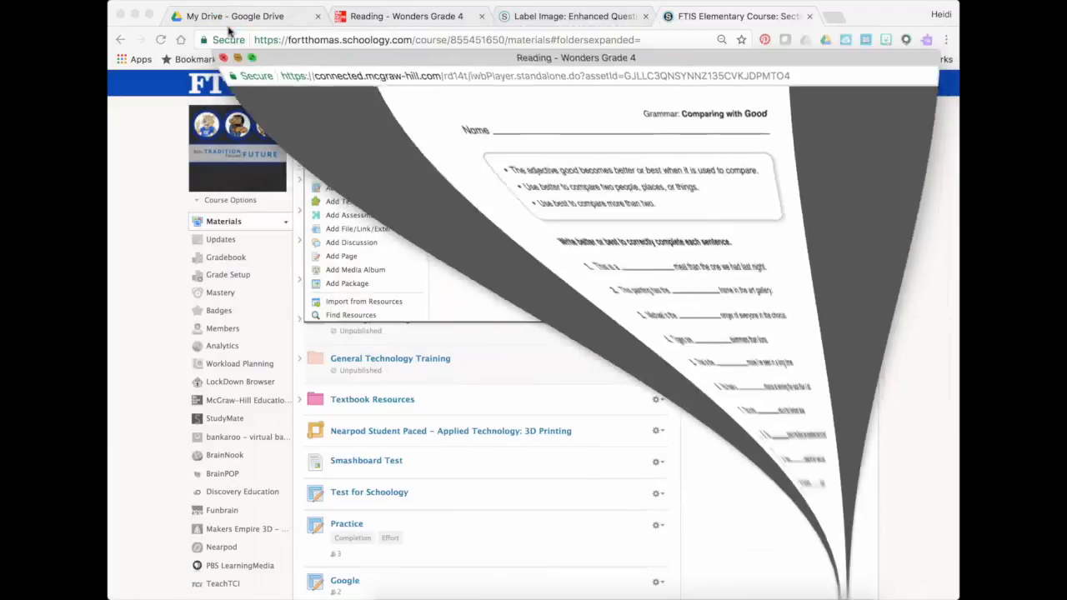
{"action": "left_click", "coordinate": [344, 168]}
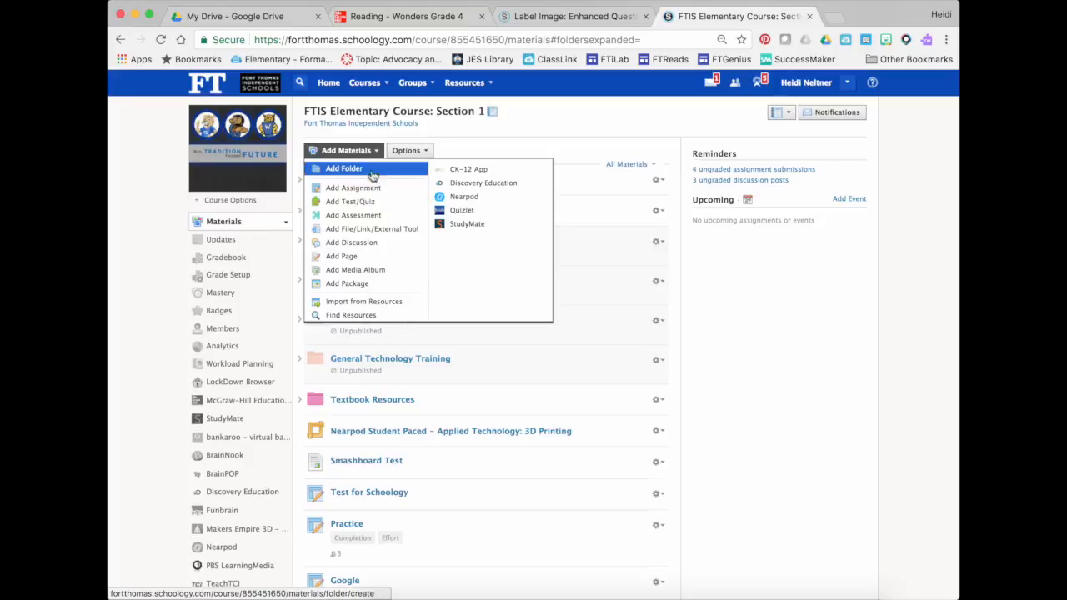
{"action": "mouse_move", "coordinate": [347, 150]}
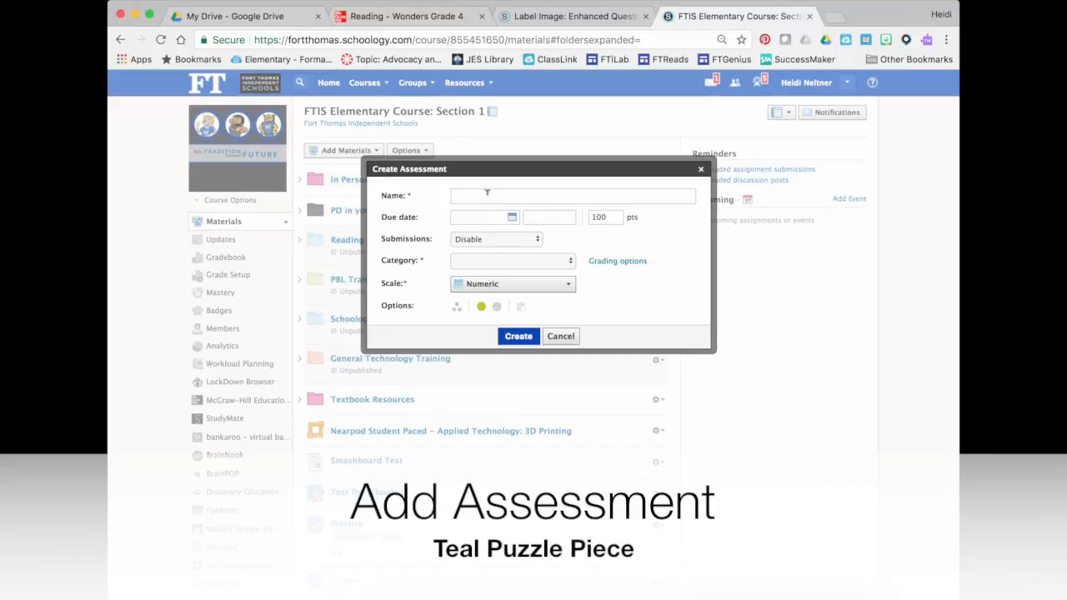
{"action": "type", "text": "Grammar Unit 4"}
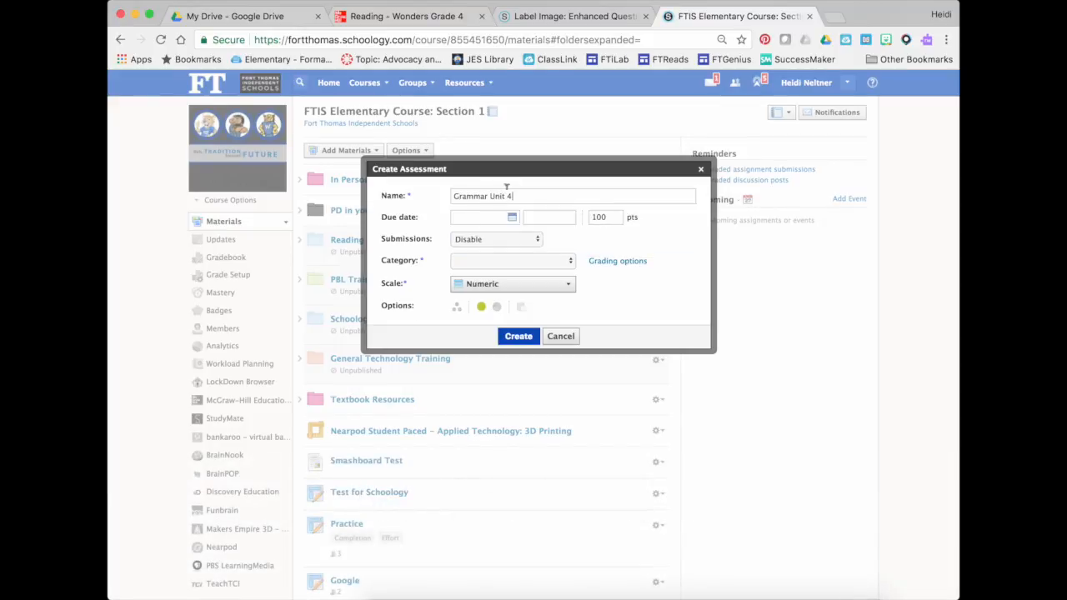
{"action": "left_click", "coordinate": [600, 217]}
{"action": "type", "text": "10"}
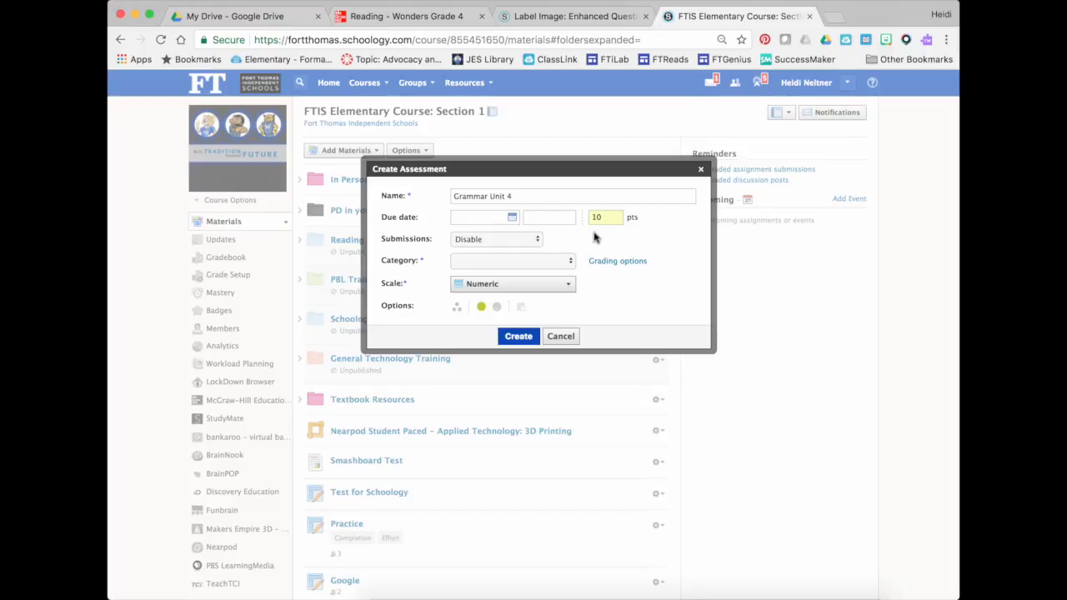
{"action": "left_click", "coordinate": [517, 239]}
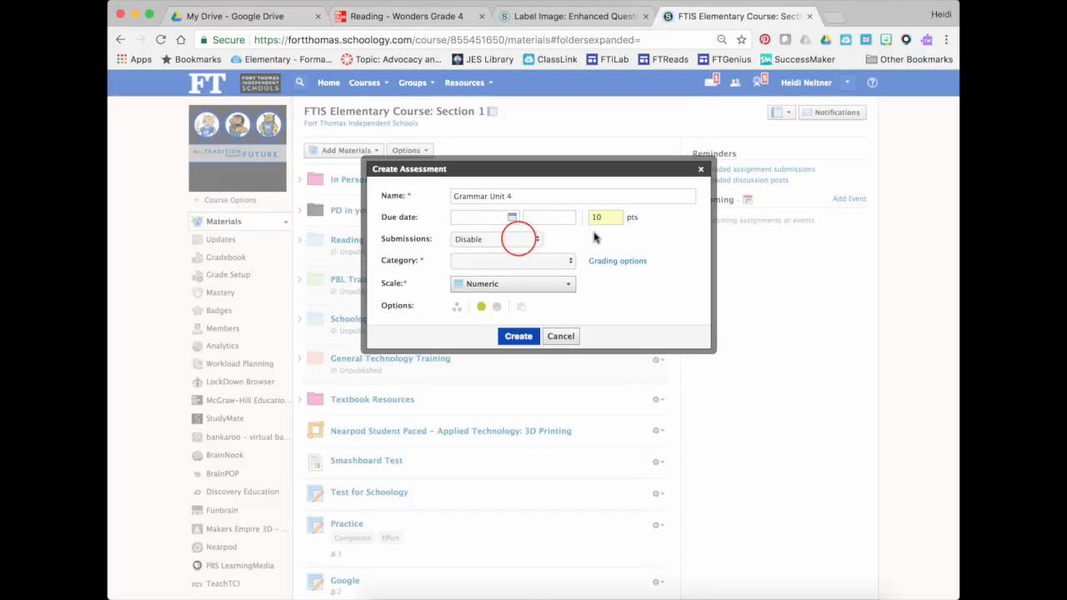
{"action": "left_click", "coordinate": [518, 239]}
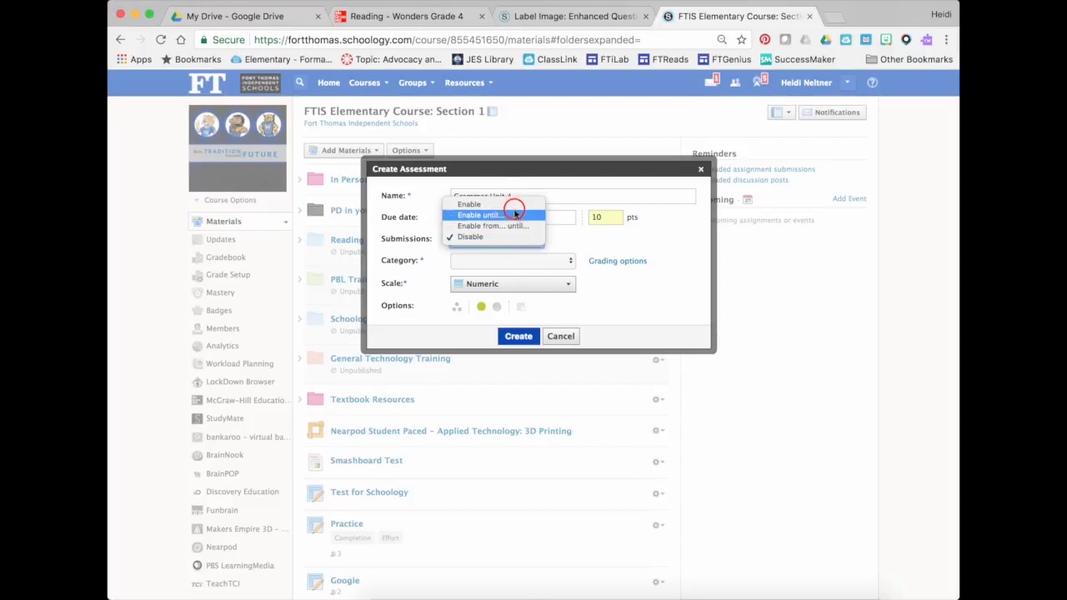
{"action": "left_click", "coordinate": [496, 260]}
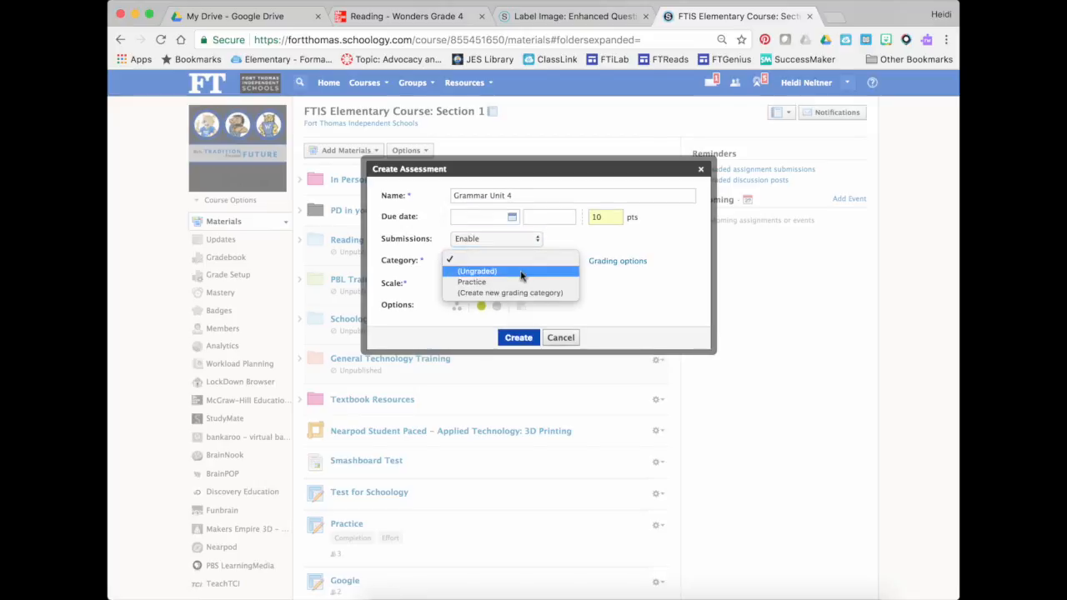
{"action": "left_click", "coordinate": [477, 270]}
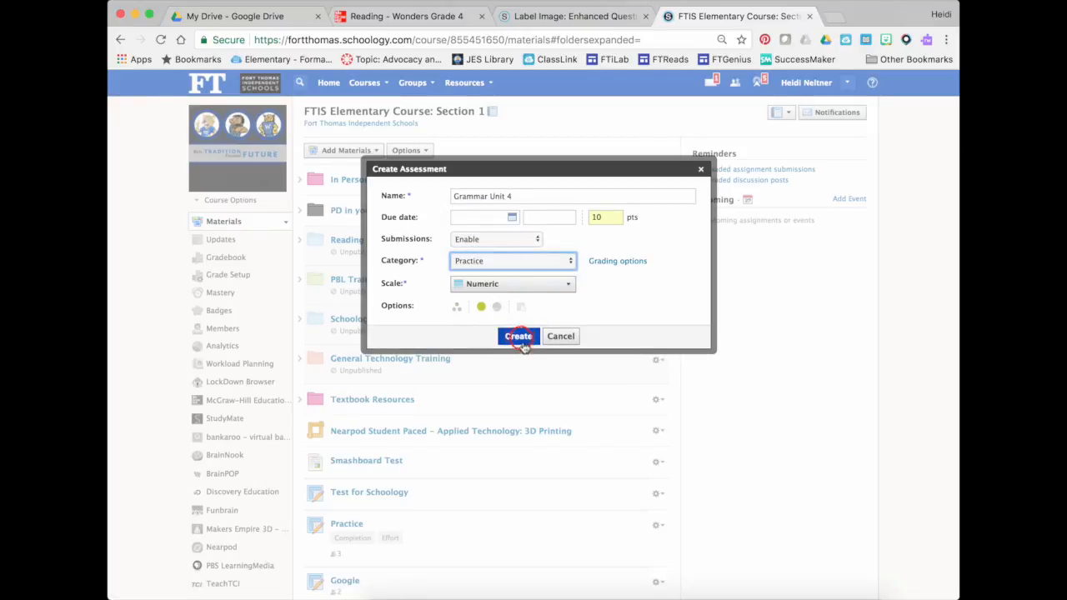
{"action": "left_click", "coordinate": [518, 336]}
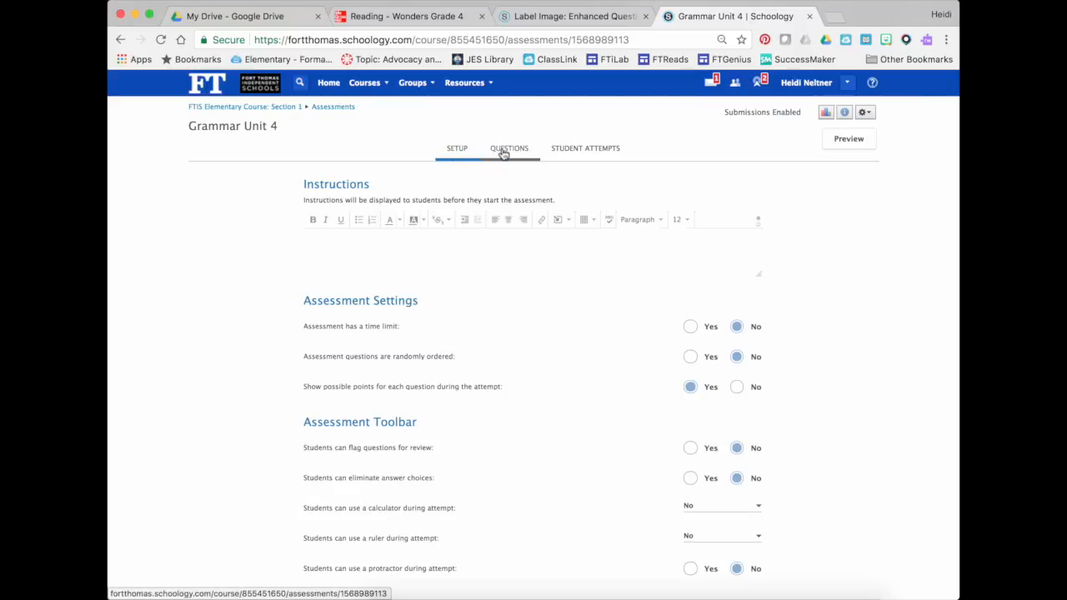
Step: Start a Label Image question from the assessment's Questions area
{"action": "left_click", "coordinate": [508, 148]}
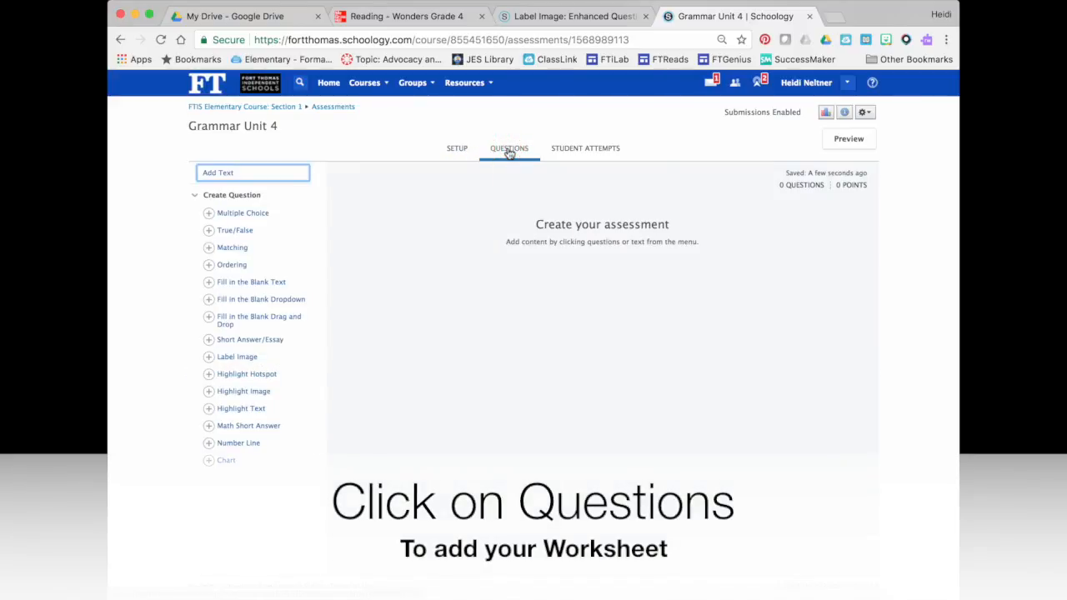
{"action": "mouse_move", "coordinate": [361, 195]}
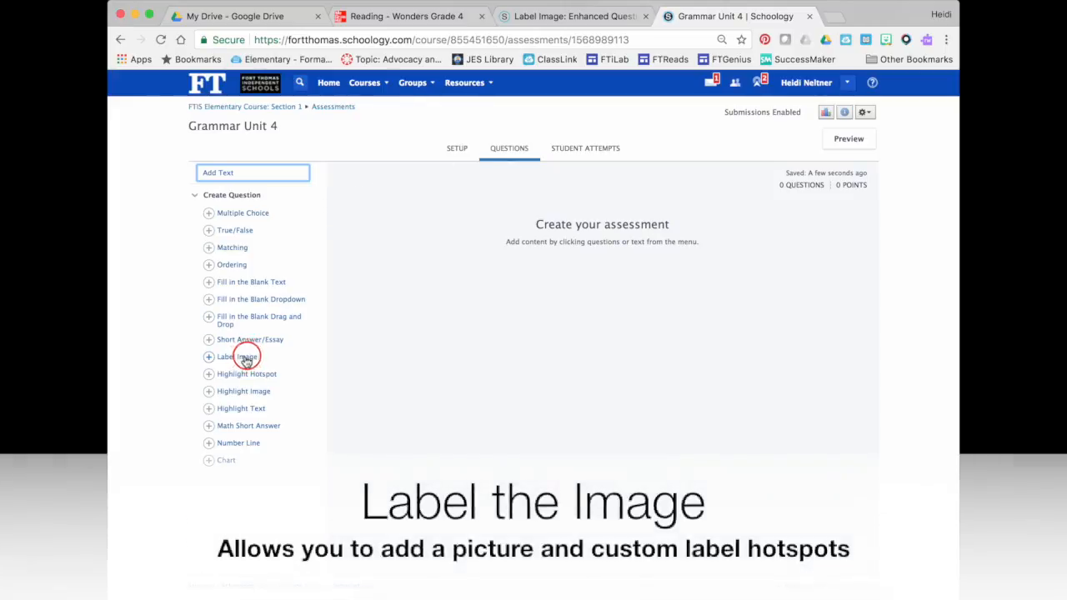
{"action": "left_click", "coordinate": [236, 356]}
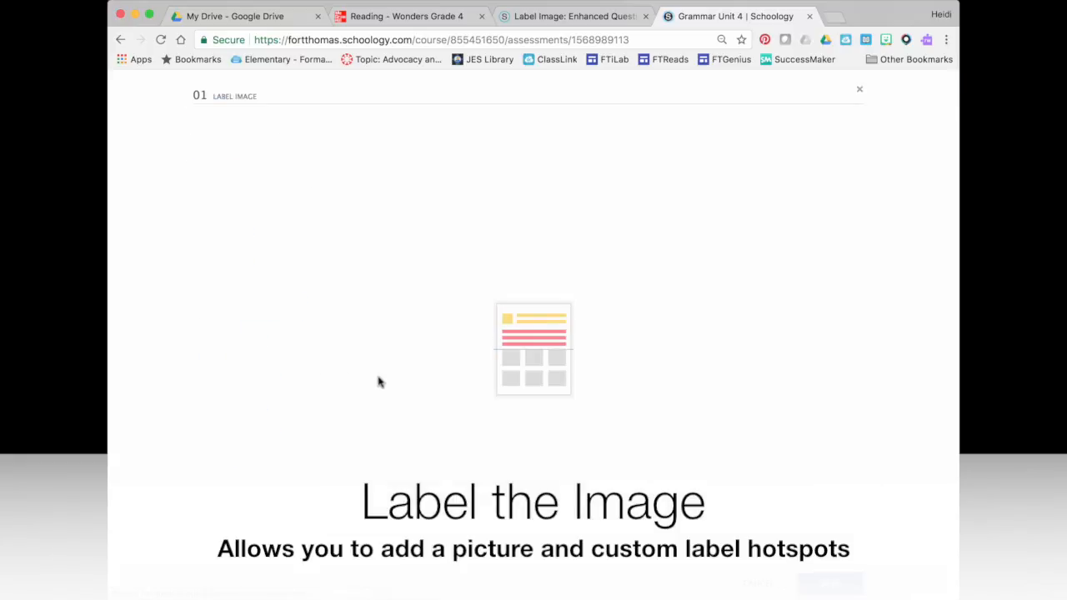
Step: Enter the prompt 'Drag the options to the correct space' and upload the better/best worksheet image
{"action": "left_click", "coordinate": [534, 349]}
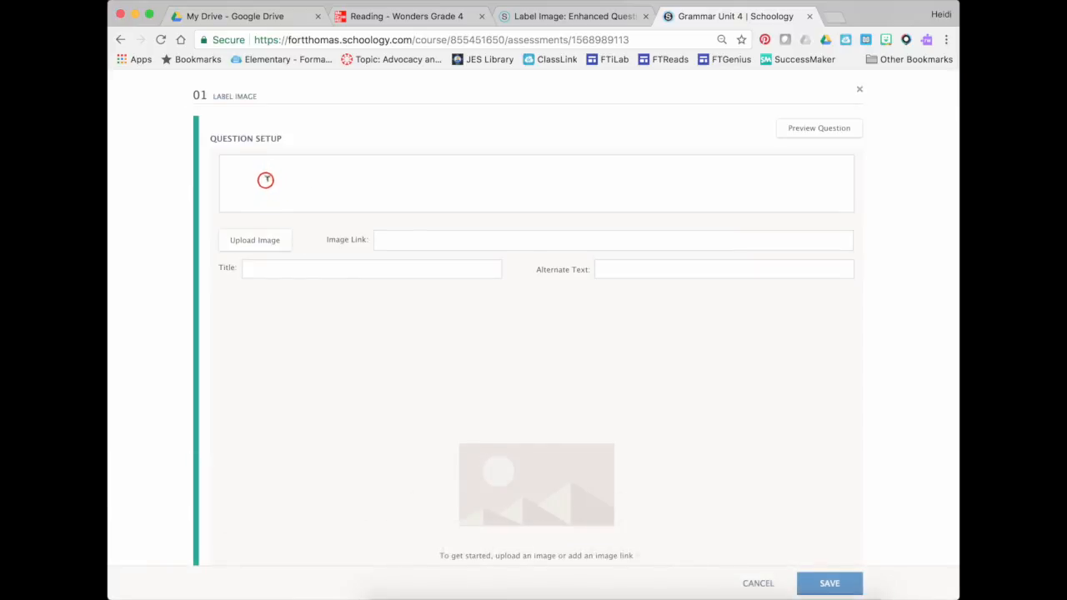
{"action": "left_click", "coordinate": [536, 183]}
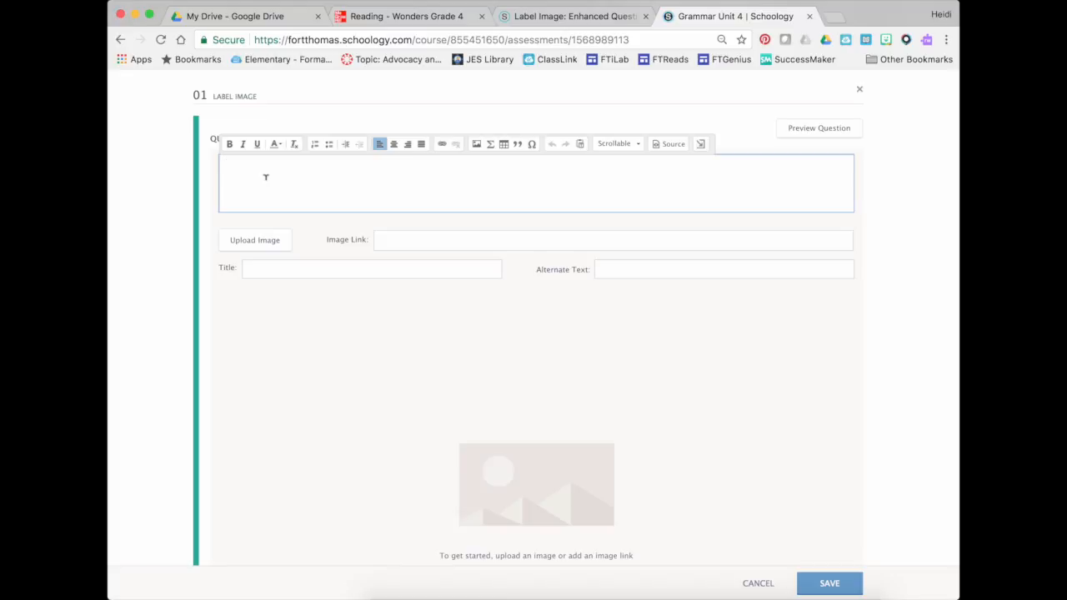
{"action": "type", "text": "Drag the options to the correct space"}
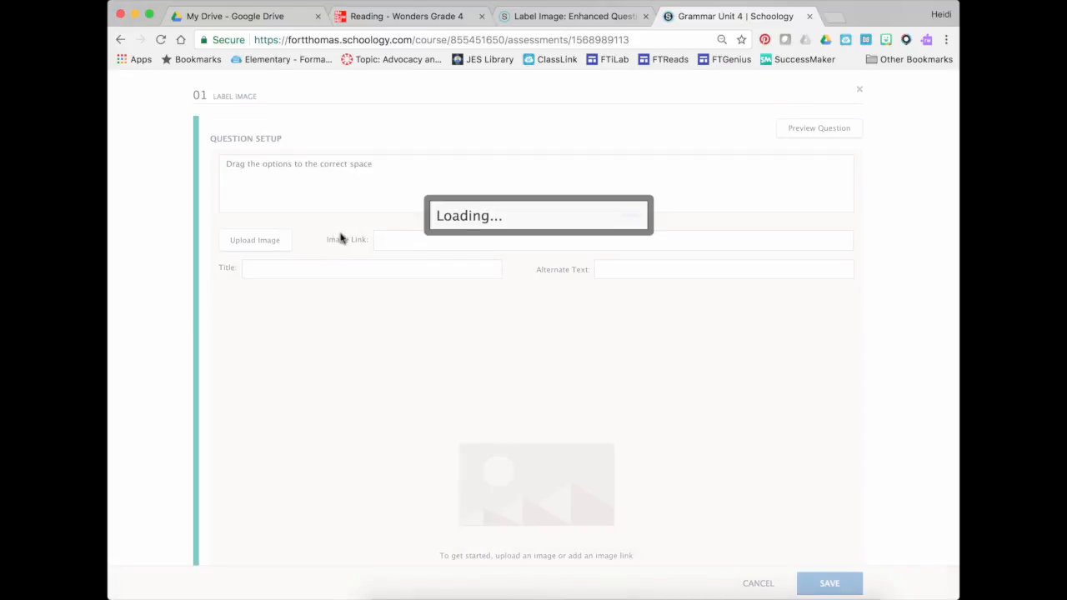
{"action": "left_click", "coordinate": [254, 240]}
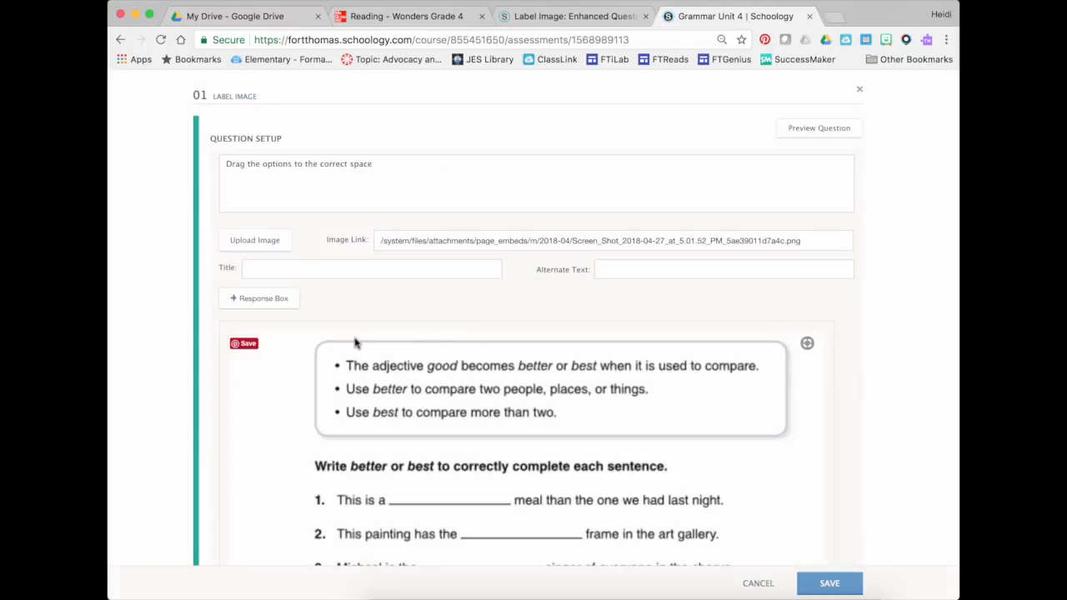
{"action": "scroll", "scroll_direction": "down", "scroll_amount": 3}
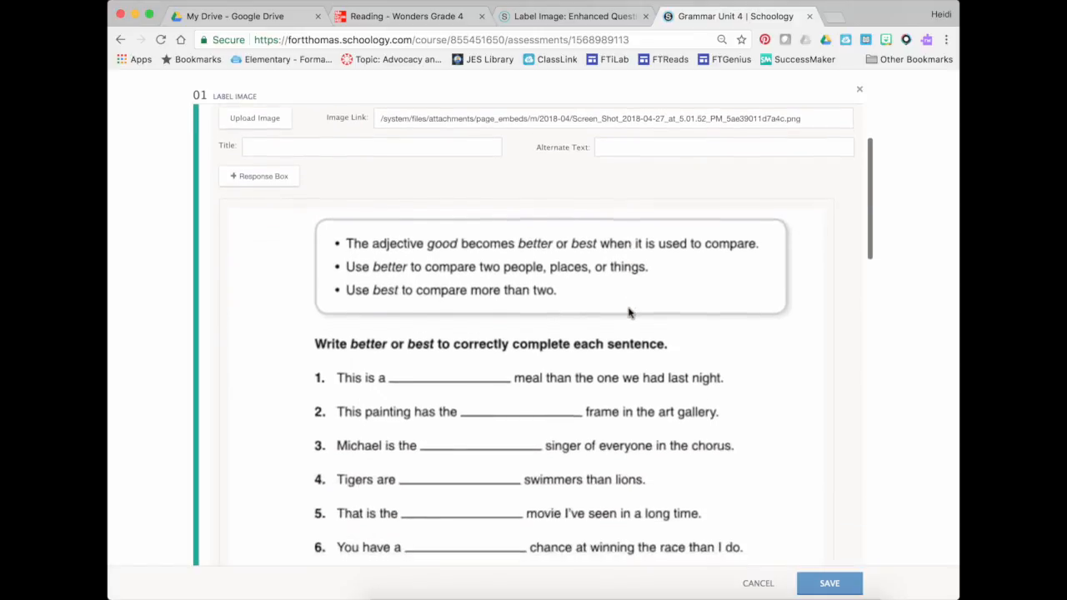
{"action": "scroll", "scroll_direction": "down", "scroll_amount": 3}
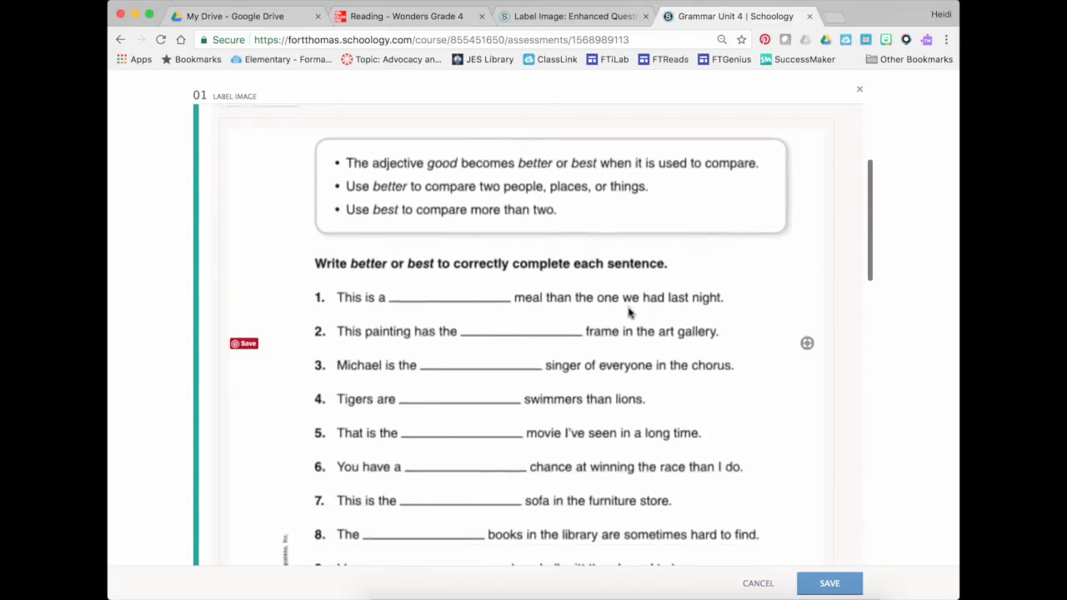
{"action": "scroll", "scroll_direction": "down", "scroll_amount": 3}
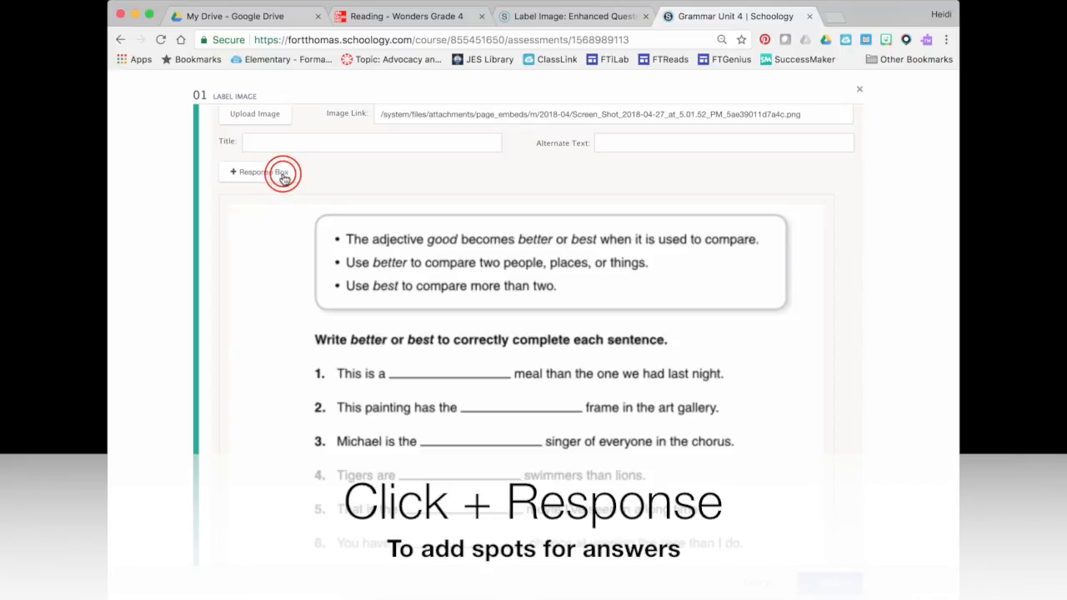
Step: Place ten response boxes over the blanks of sentences 1-10 on the worksheet
{"action": "left_click", "coordinate": [259, 172]}
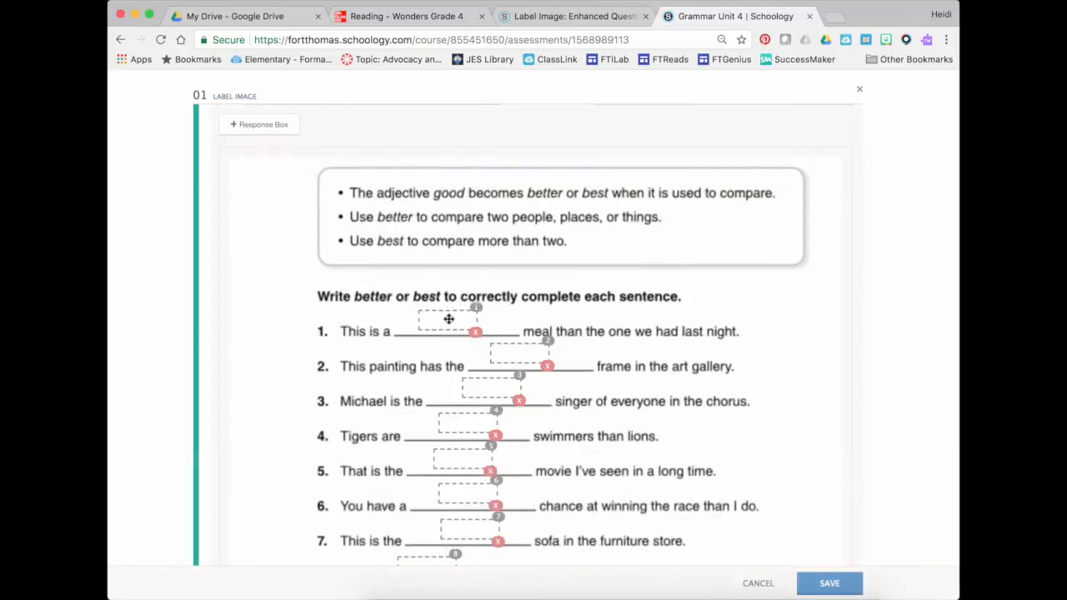
{"action": "scroll", "scroll_direction": "down", "scroll_amount": 3}
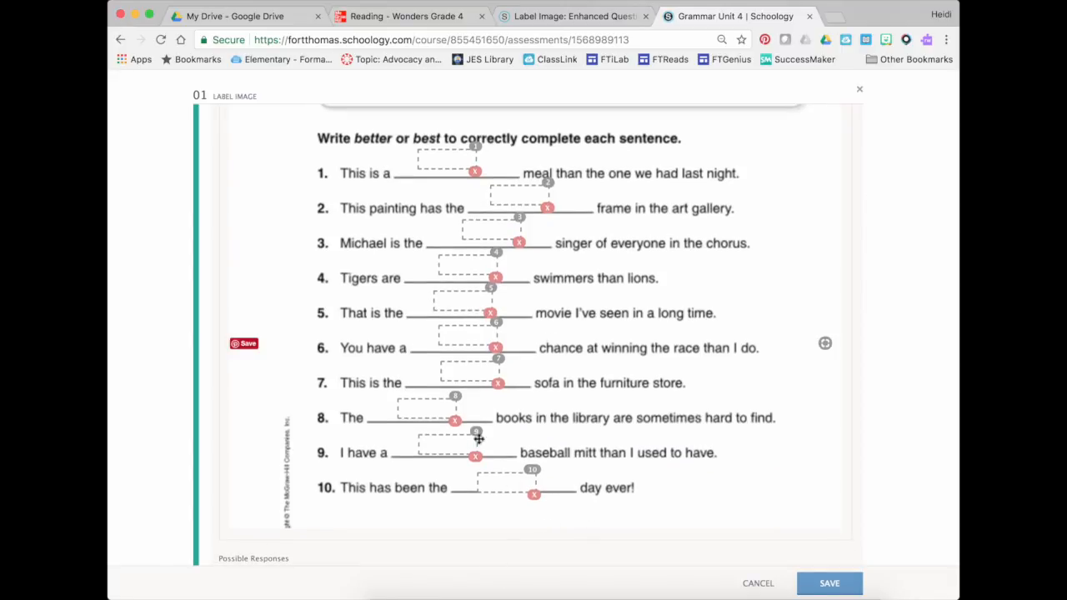
{"action": "mouse_move", "coordinate": [508, 489]}
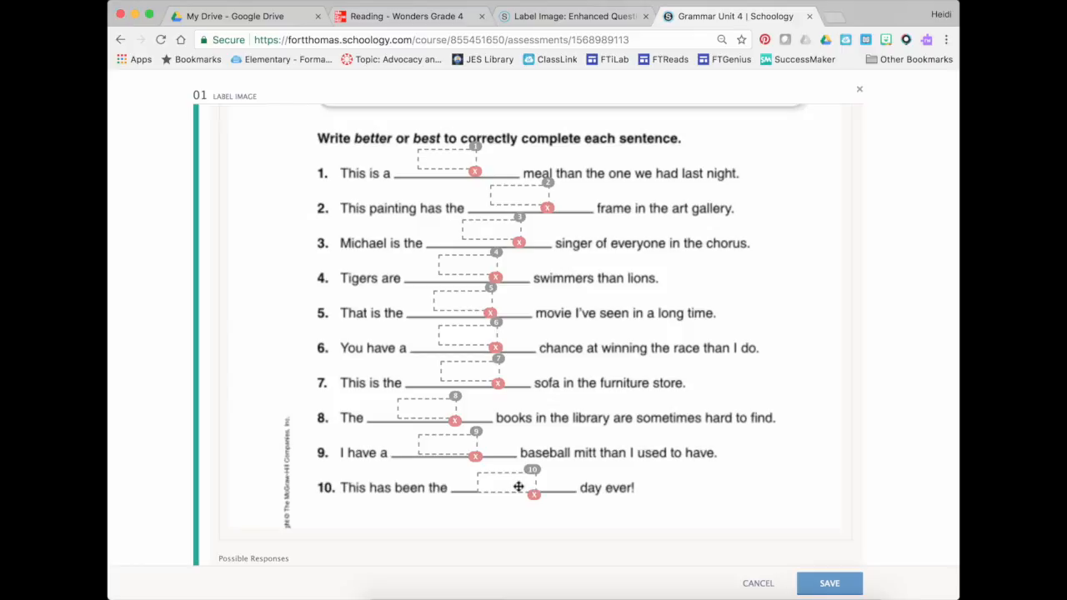
{"action": "scroll", "scroll_direction": "down", "scroll_amount": 3}
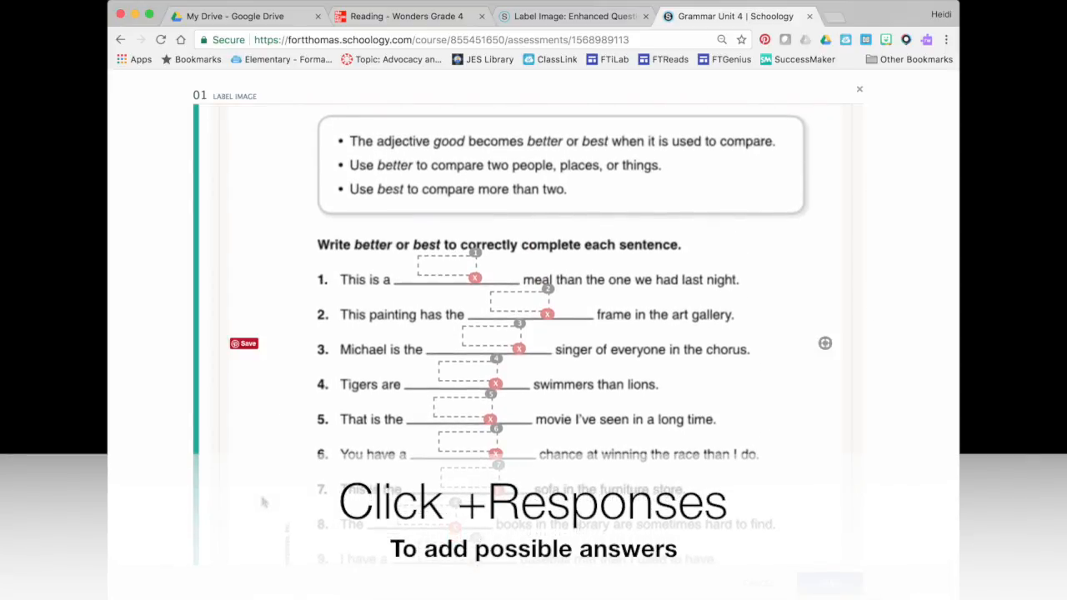
Step: Add 'better' and 'best' as the two possible response options
{"action": "scroll", "scroll_direction": "down", "scroll_amount": 3}
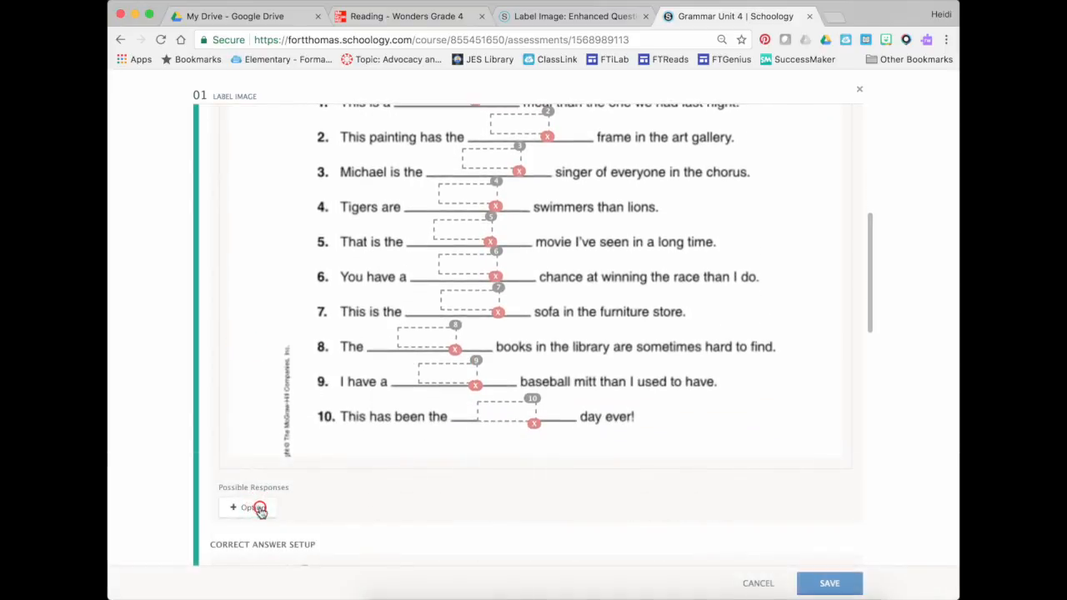
{"action": "left_click", "coordinate": [249, 507]}
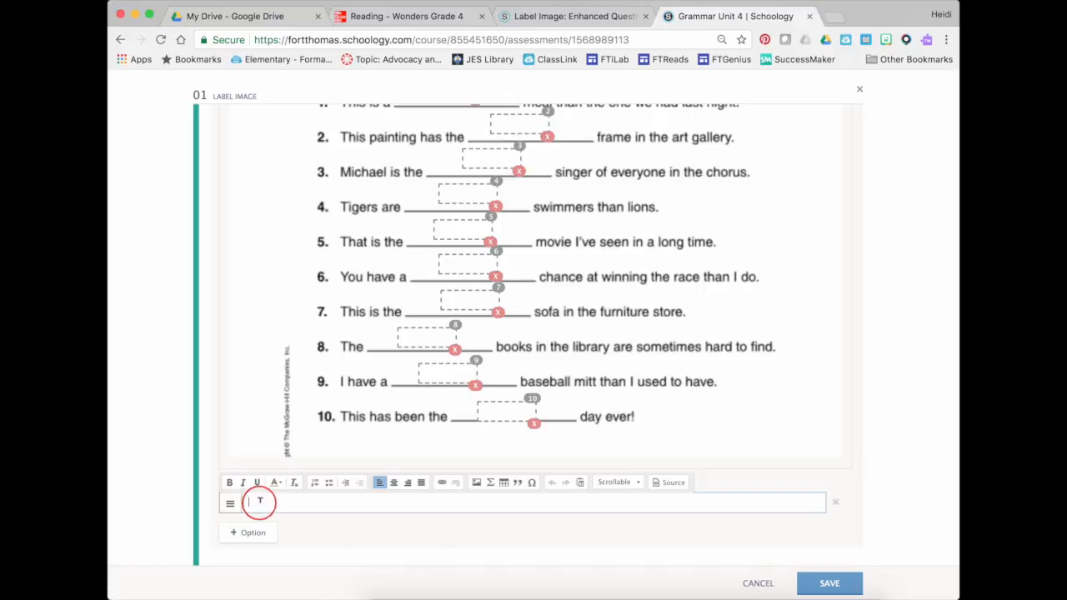
{"action": "type", "text": "better"}
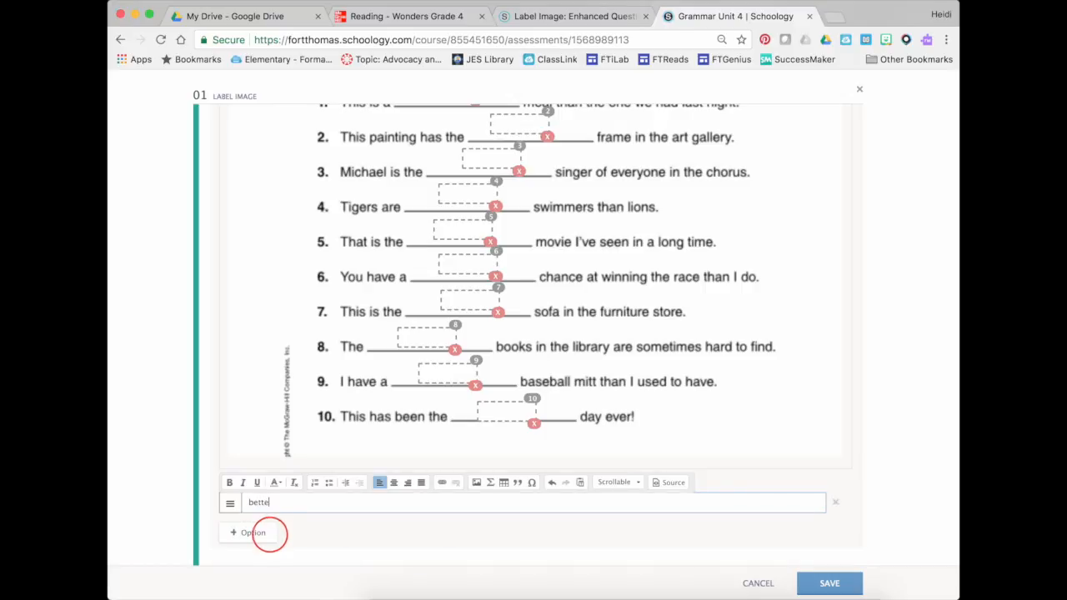
{"action": "left_click", "coordinate": [248, 533]}
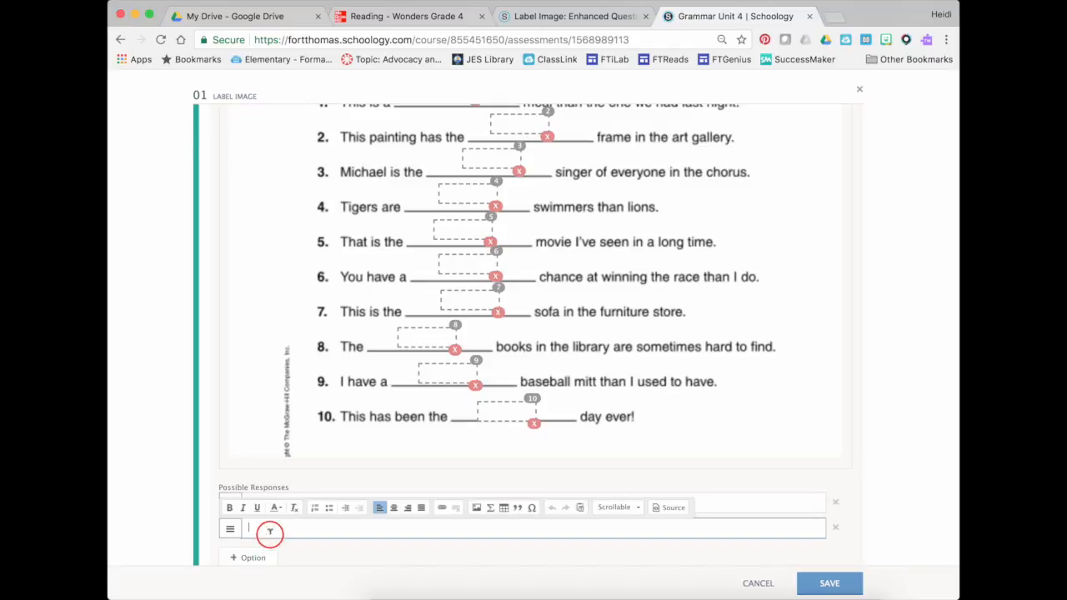
{"action": "type", "text": "best"}
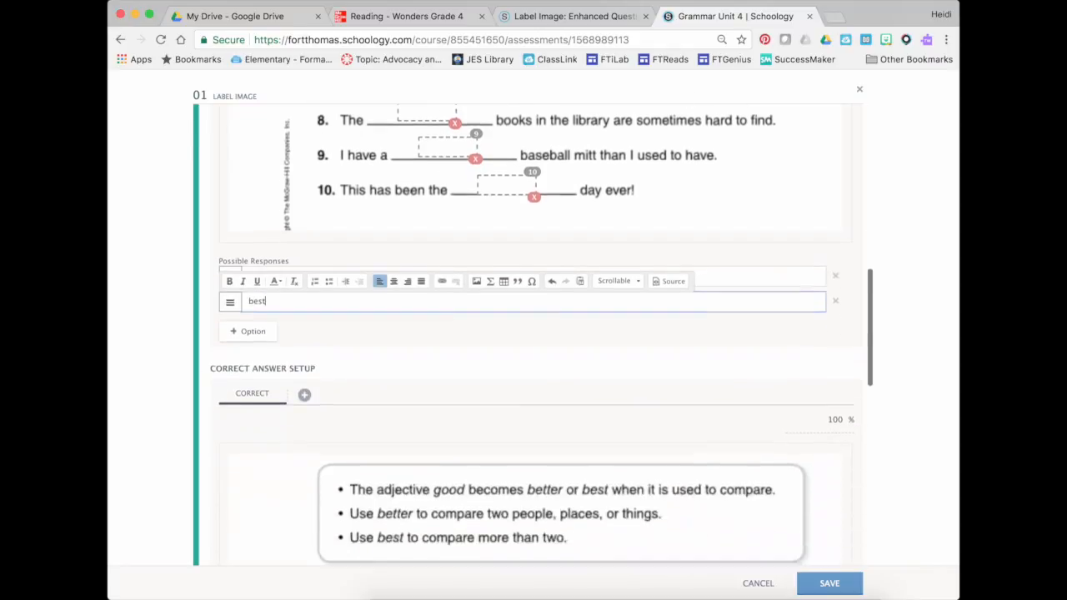
{"action": "scroll", "scroll_direction": "down", "scroll_amount": 3}
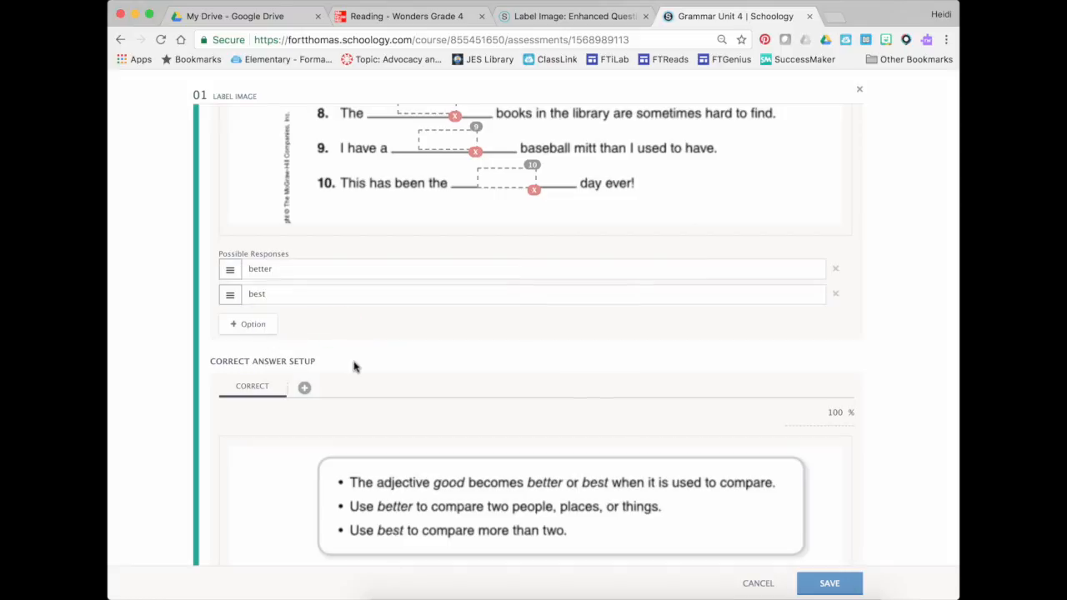
Step: Fill each of the ten correct-answer boxes with 'better' or 'best'
{"action": "scroll", "scroll_direction": "down", "scroll_amount": 3}
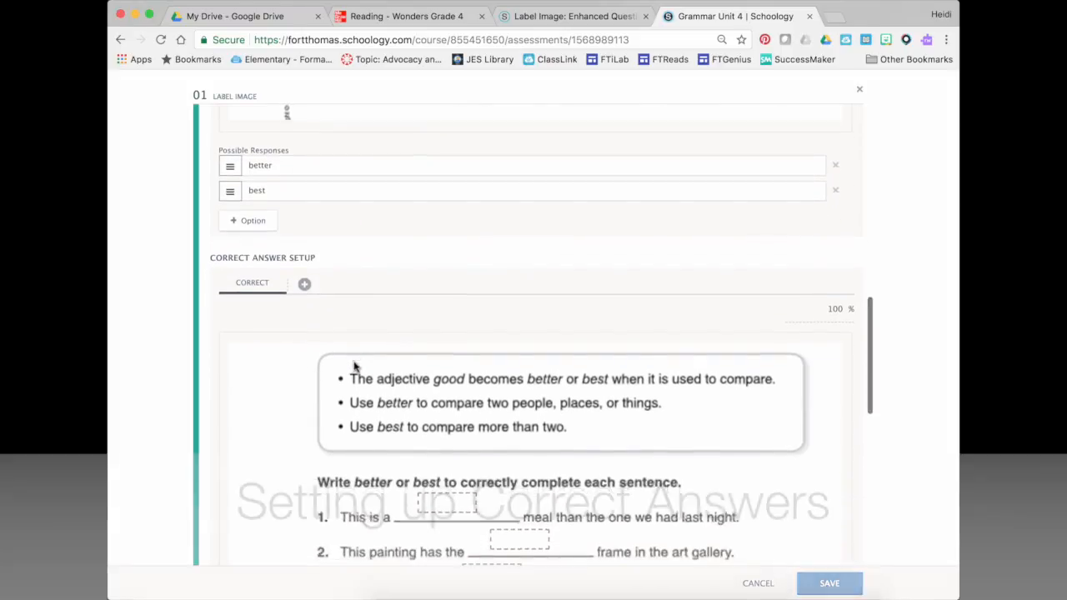
{"action": "scroll", "scroll_direction": "down", "scroll_amount": 3}
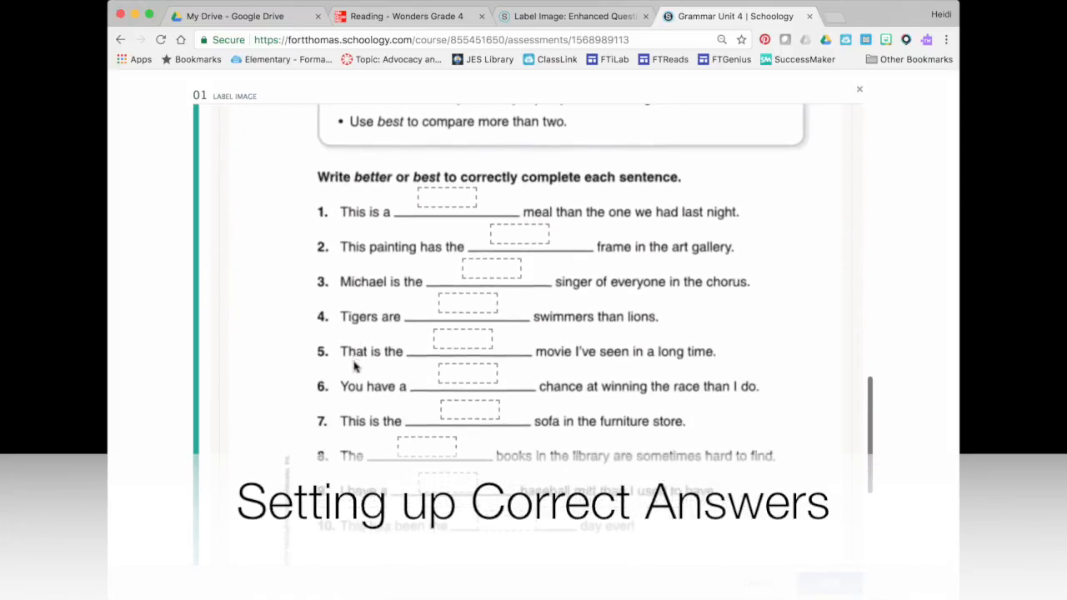
{"action": "scroll", "scroll_direction": "down", "scroll_amount": 3}
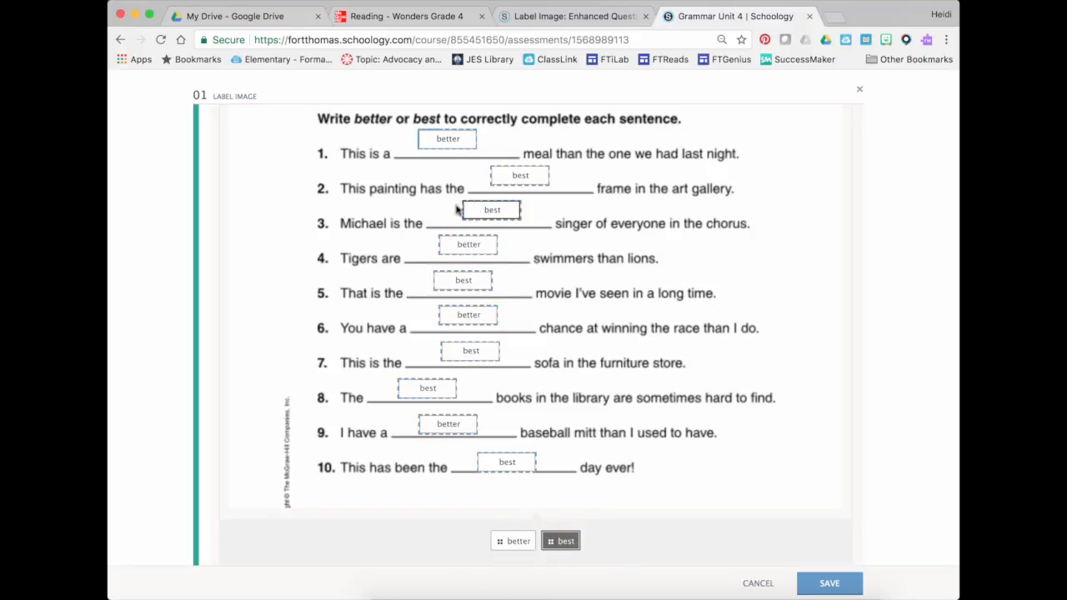
{"action": "scroll", "scroll_direction": "down", "scroll_amount": 3}
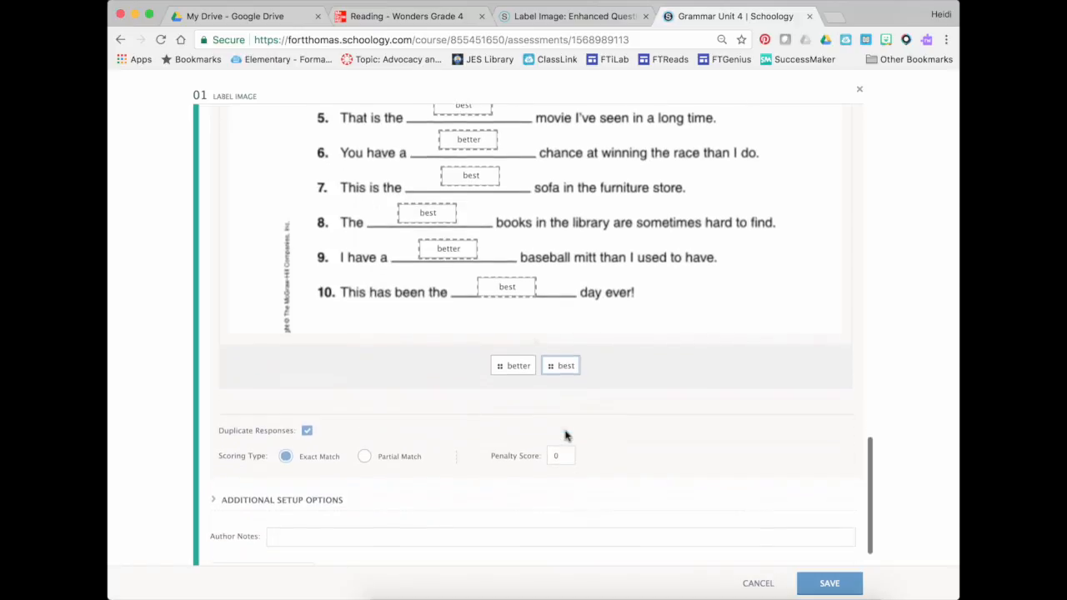
Step: Set the question's Scoring Type to Partial Match
{"action": "scroll", "scroll_direction": "down", "scroll_amount": 3}
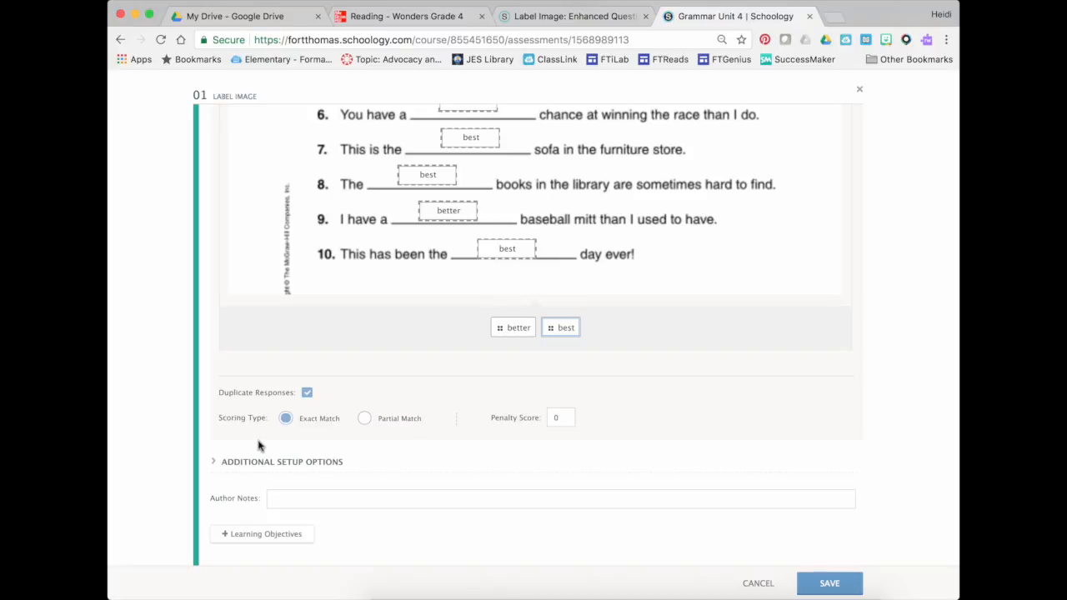
{"action": "mouse_move", "coordinate": [292, 440]}
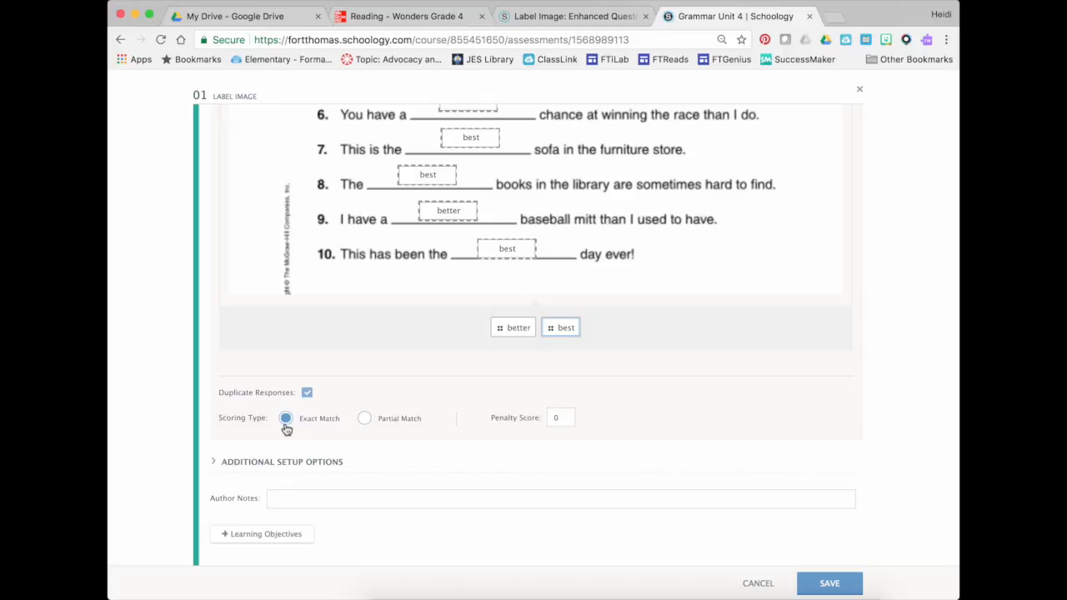
{"action": "mouse_move", "coordinate": [314, 429]}
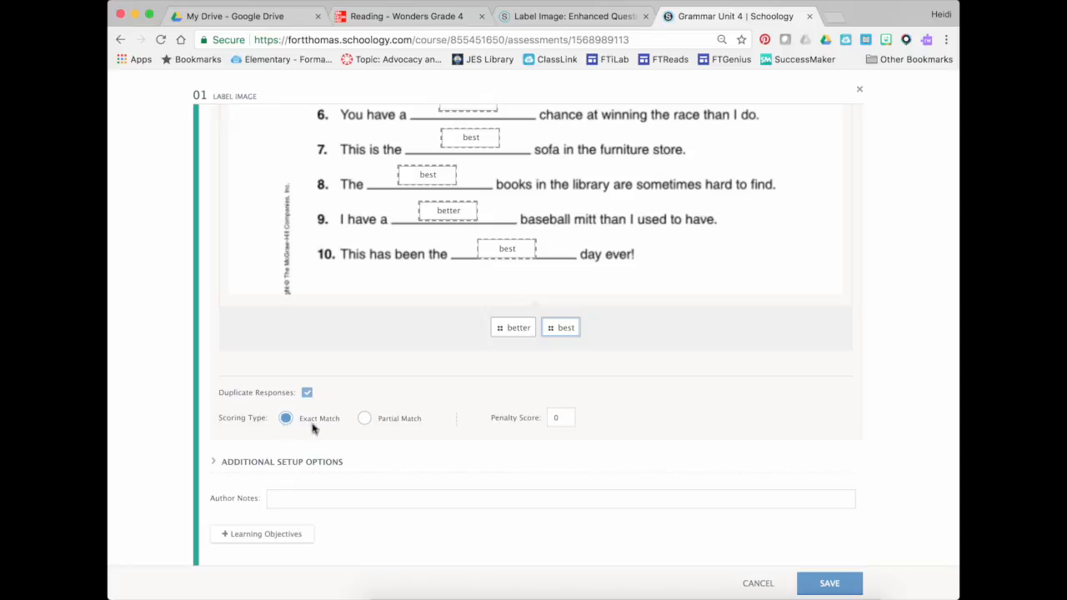
{"action": "left_click", "coordinate": [364, 418]}
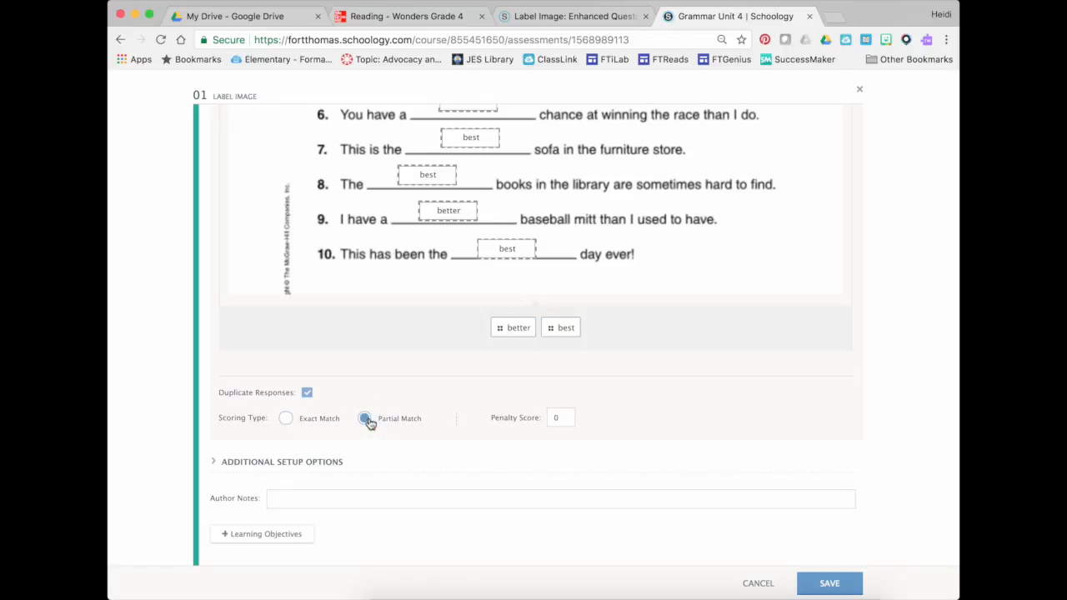
{"action": "left_click", "coordinate": [365, 418]}
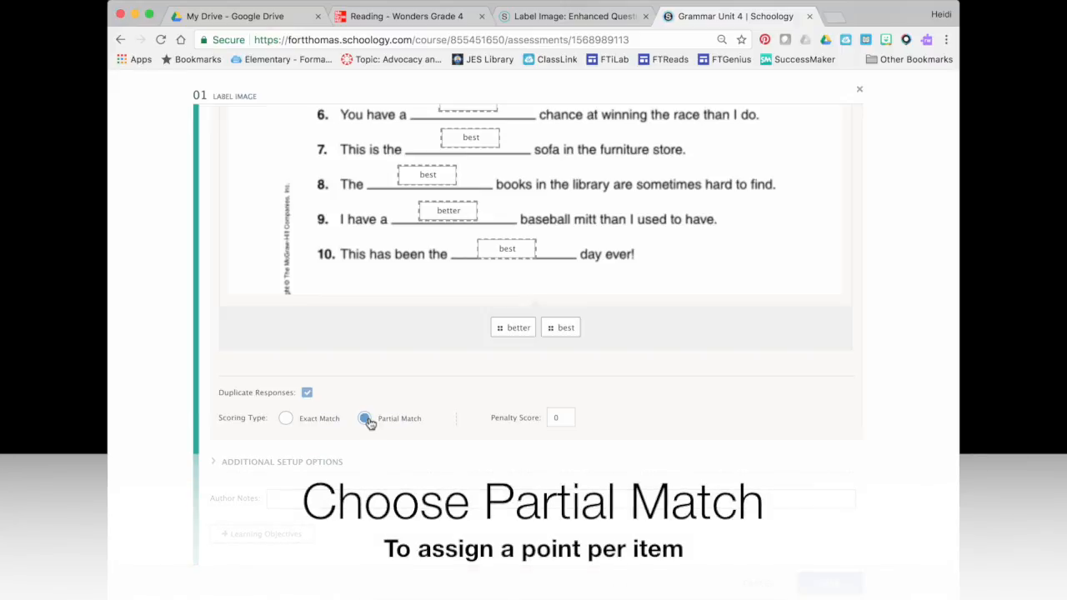
{"action": "left_click", "coordinate": [364, 417]}
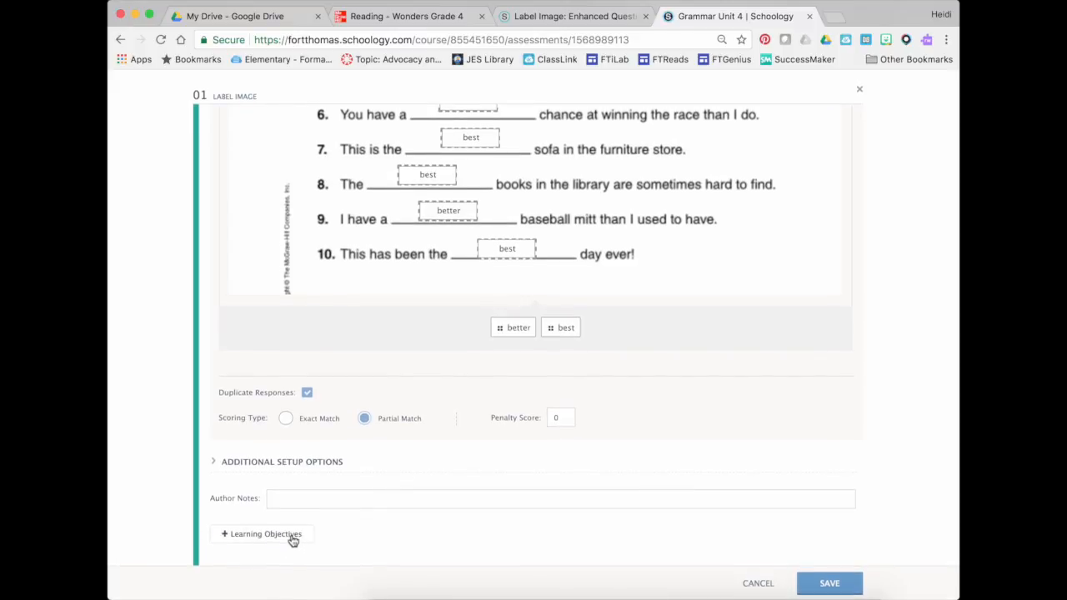
Step: Browse Common Core ELA L.4 Conventions and align objective CCSS.ELA-Literacy.L.4.1.d
{"action": "left_click", "coordinate": [262, 533]}
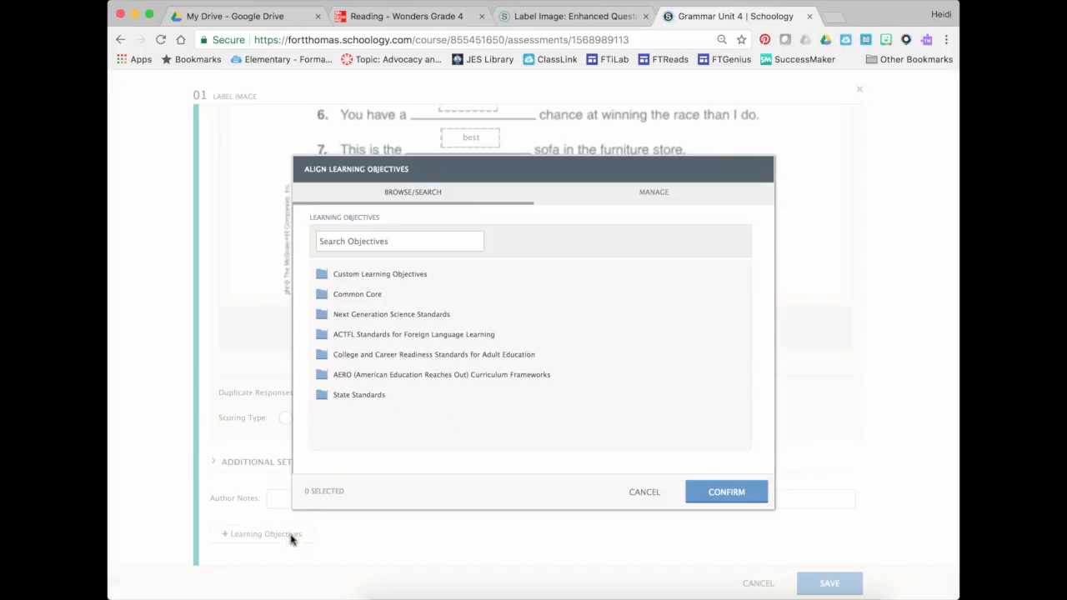
{"action": "left_click", "coordinate": [322, 293]}
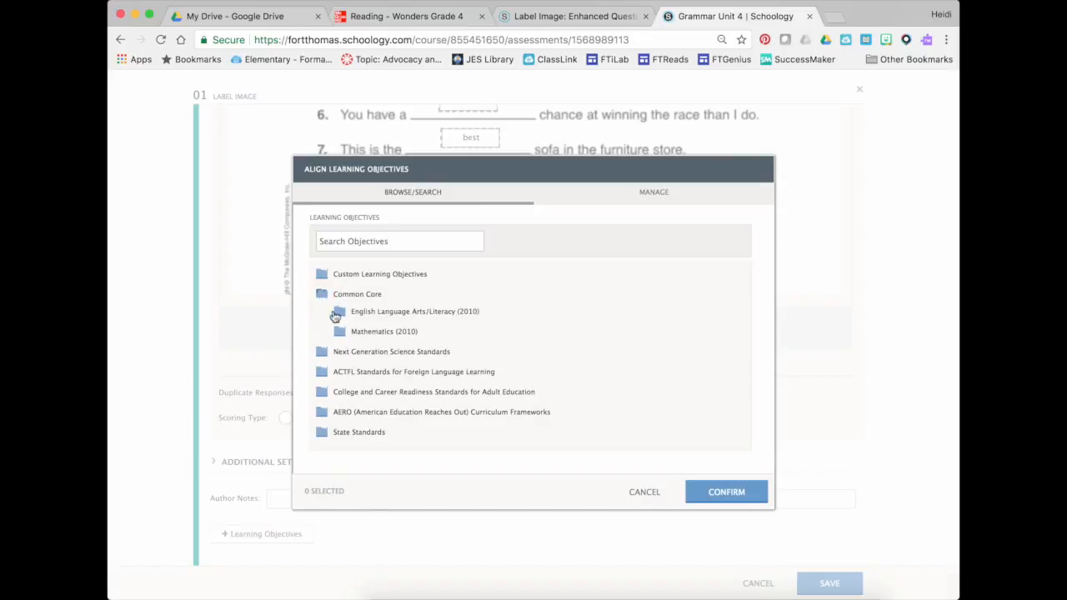
{"action": "left_click", "coordinate": [339, 310]}
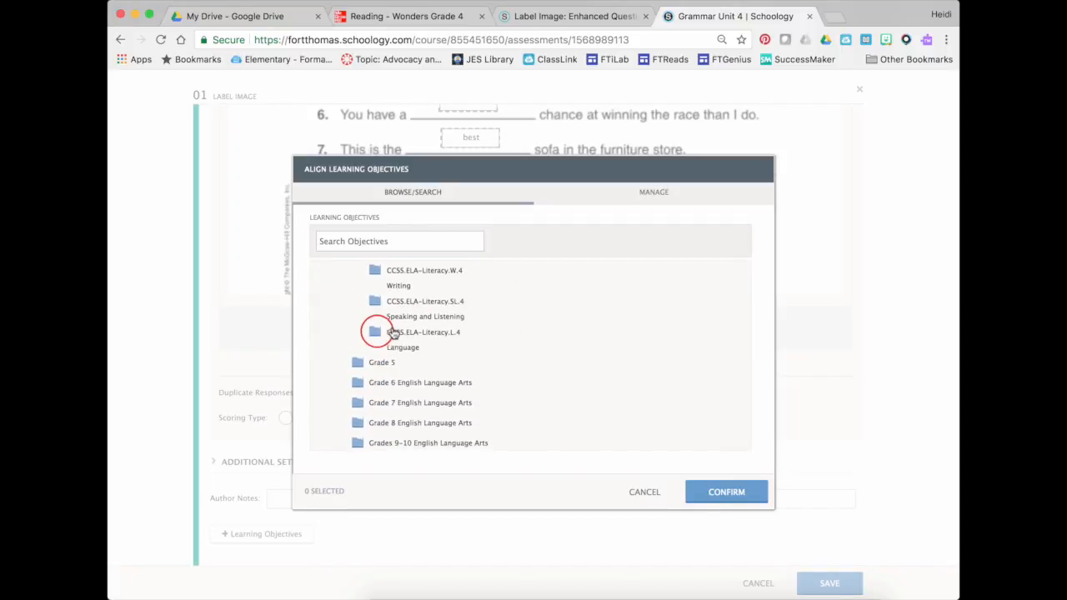
{"action": "left_click", "coordinate": [374, 332]}
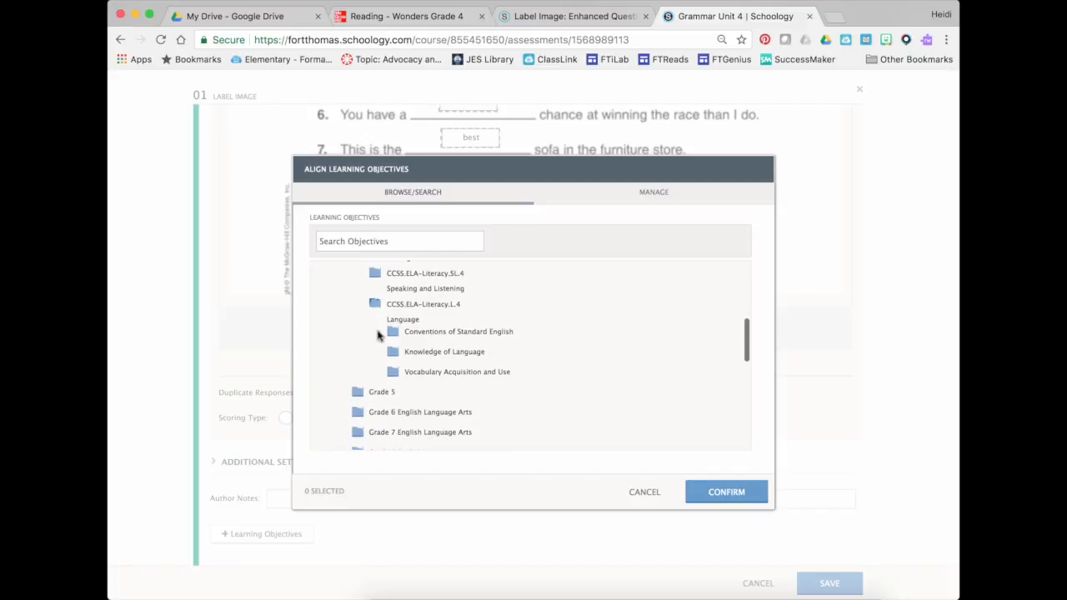
{"action": "left_click", "coordinate": [393, 331]}
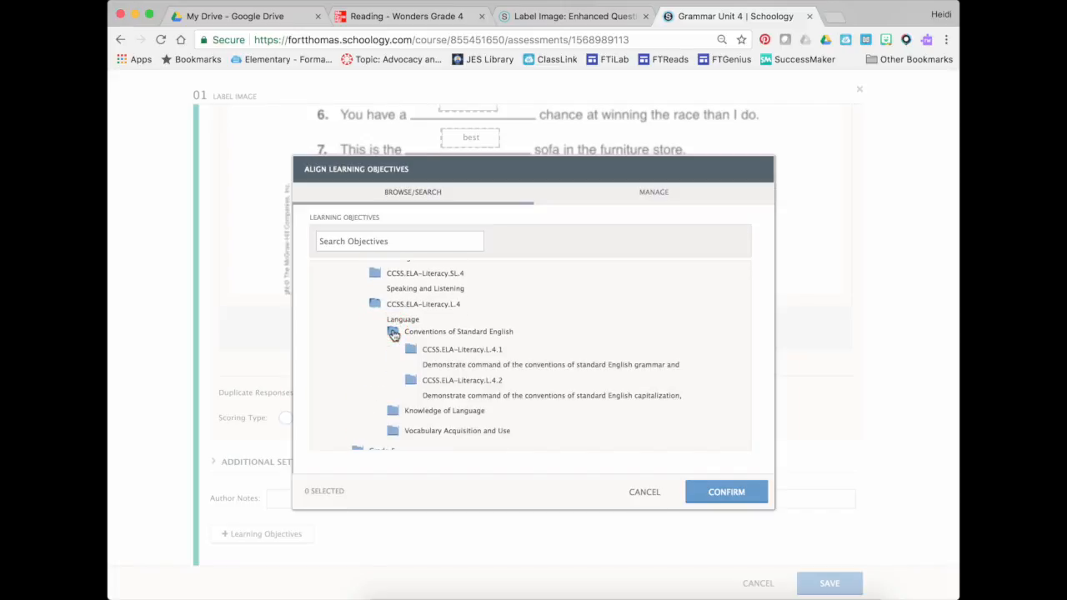
{"action": "scroll", "scroll_direction": "down", "scroll_amount": 3}
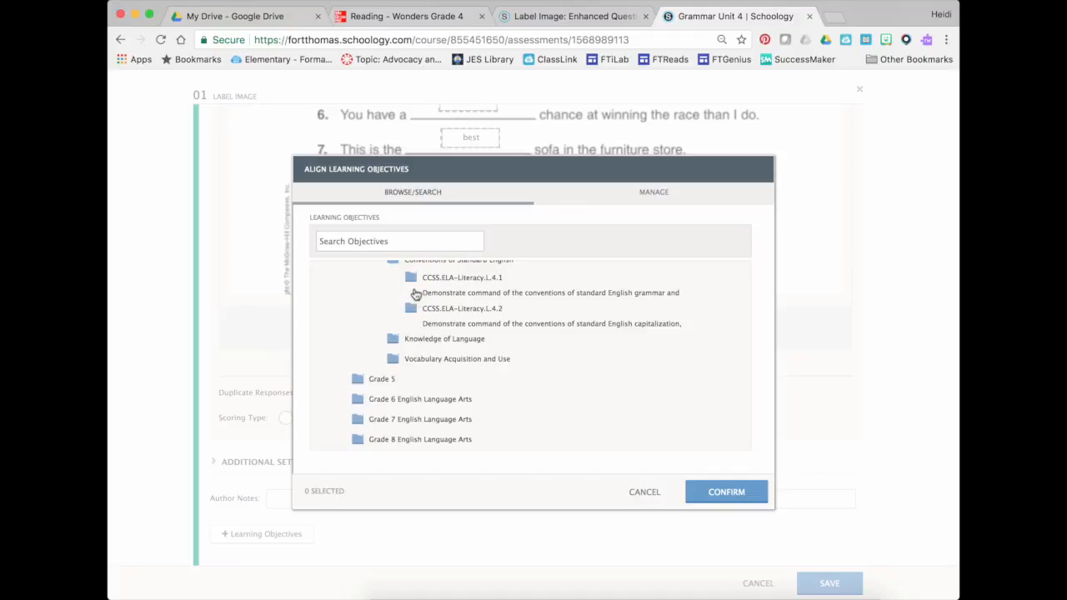
{"action": "left_click", "coordinate": [410, 278]}
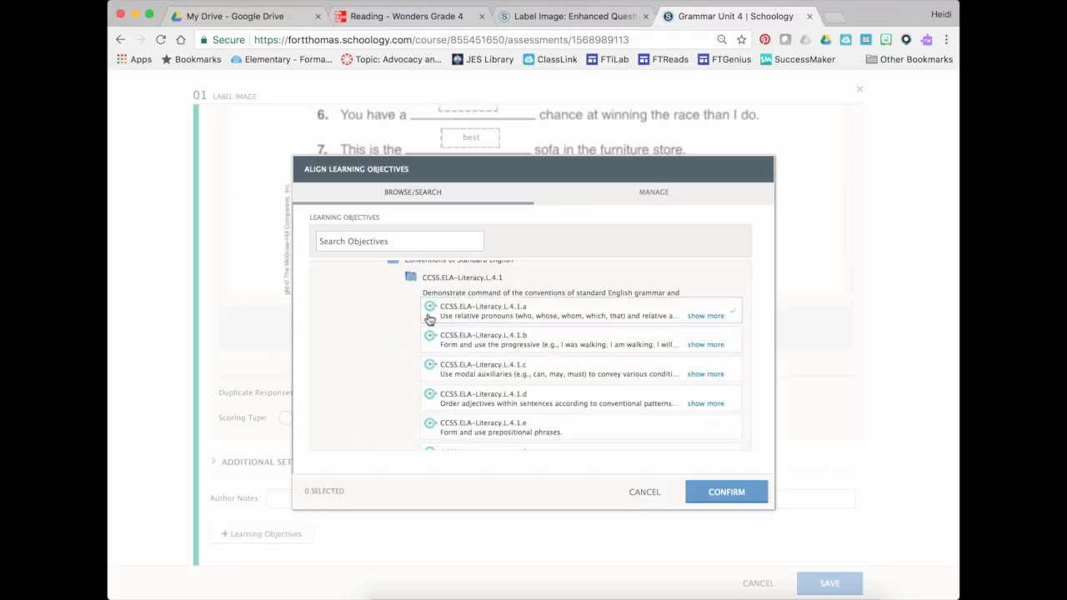
{"action": "scroll", "scroll_direction": "down", "scroll_amount": 3}
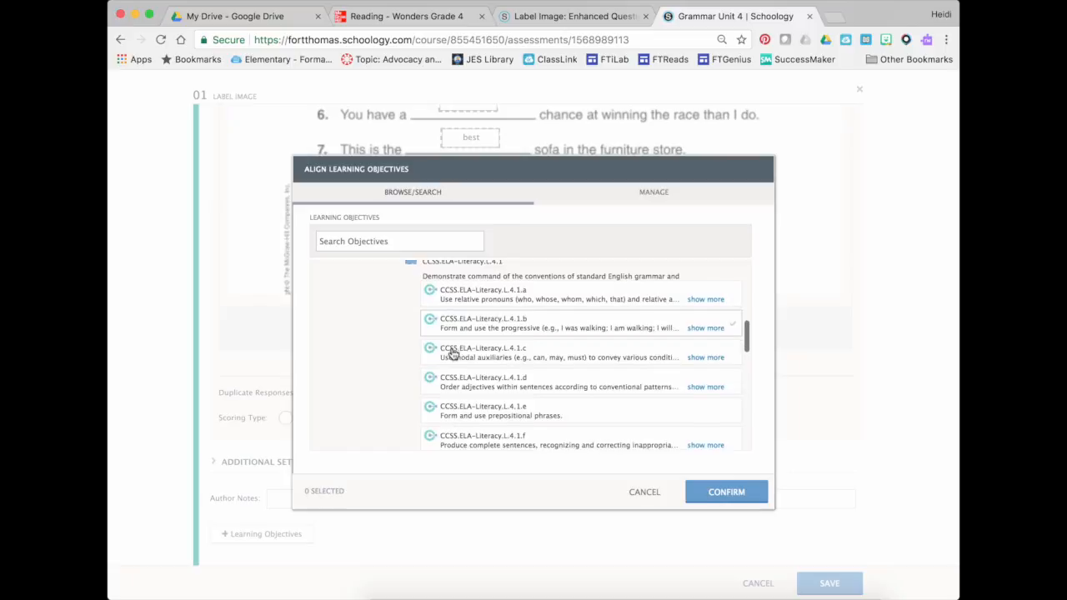
{"action": "scroll", "scroll_direction": "down", "scroll_amount": 3}
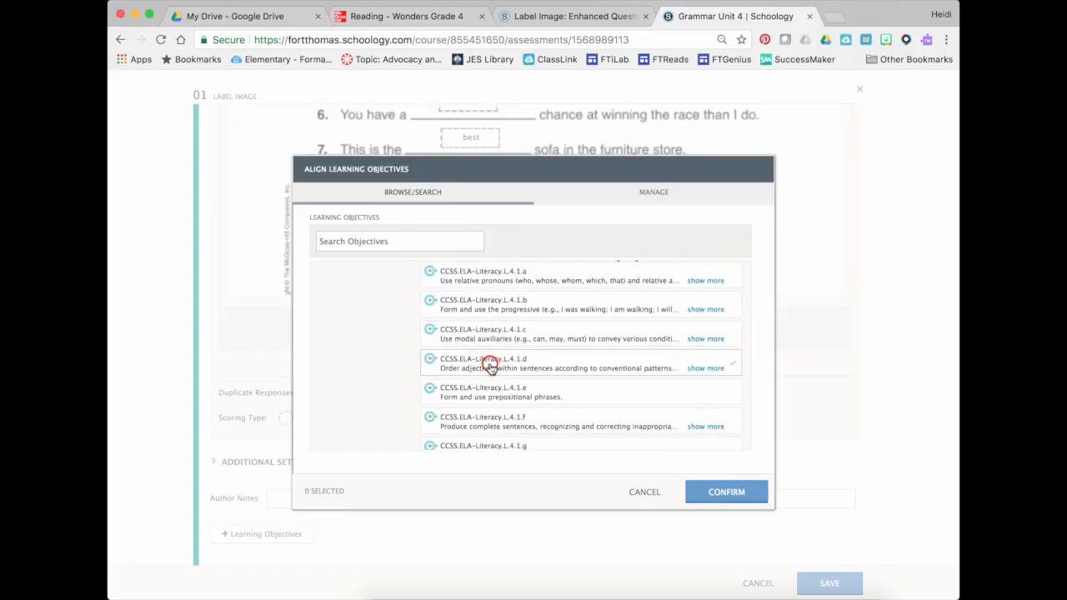
{"action": "left_click", "coordinate": [490, 368]}
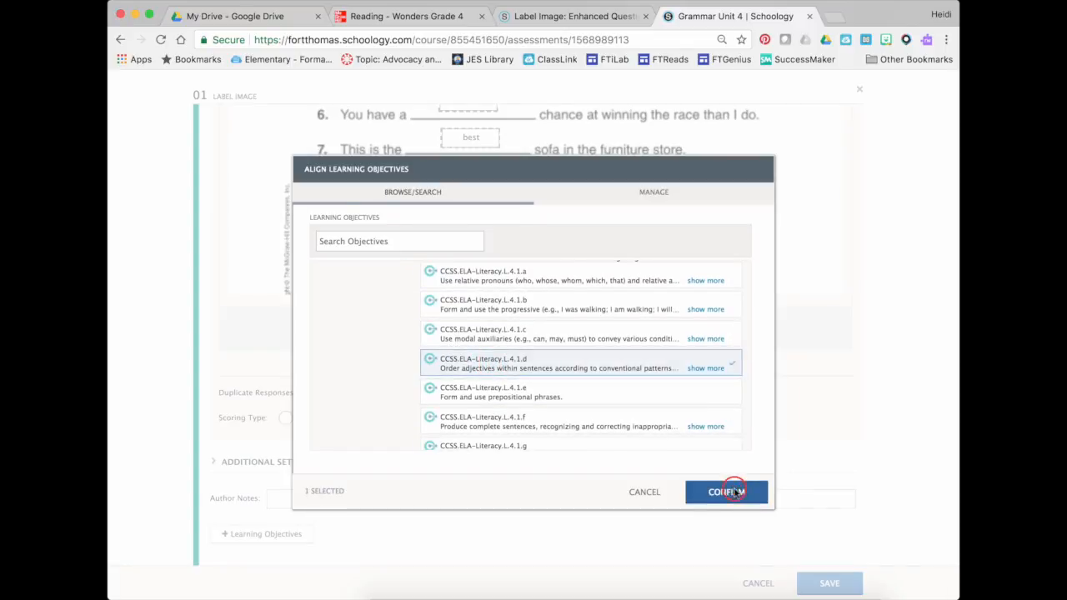
{"action": "left_click", "coordinate": [726, 491]}
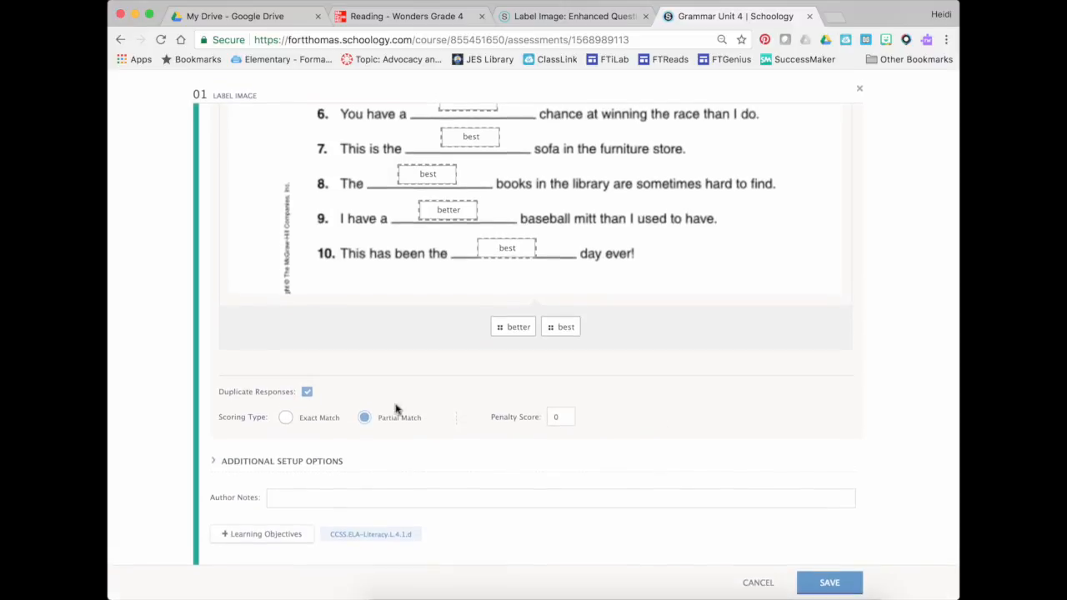
Step: Review the Additional Setup Options, then save the Label Image question
{"action": "left_click", "coordinate": [282, 461]}
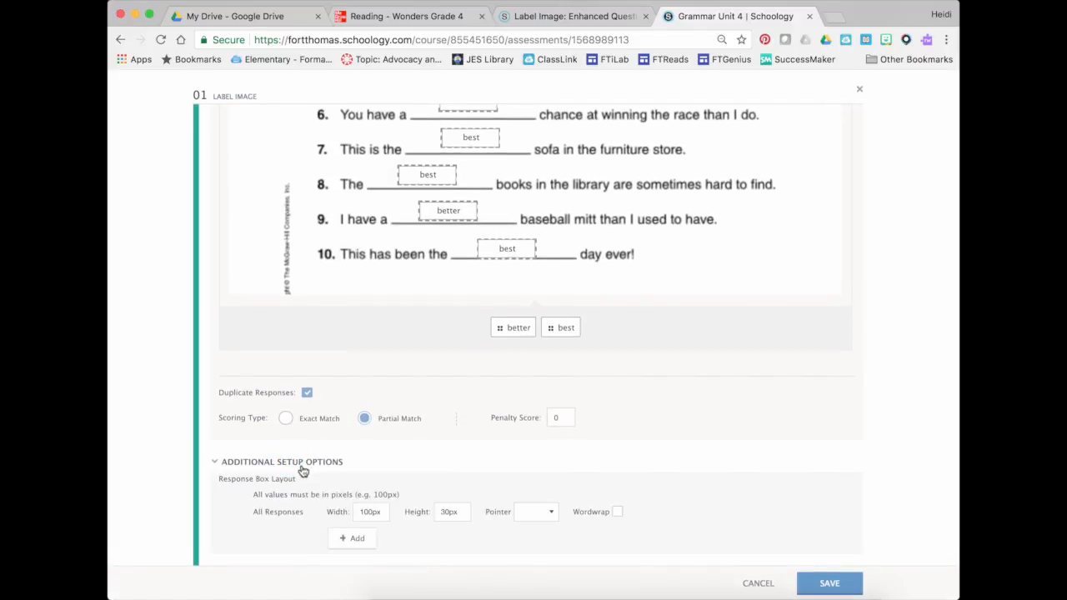
{"action": "scroll", "scroll_direction": "down", "scroll_amount": 3}
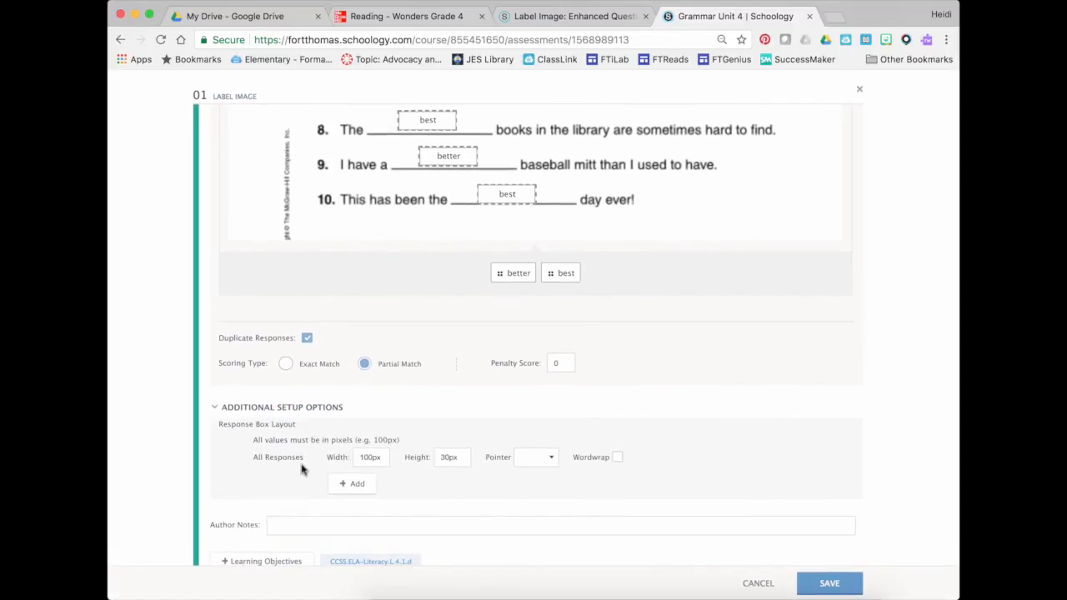
{"action": "mouse_move", "coordinate": [560, 475]}
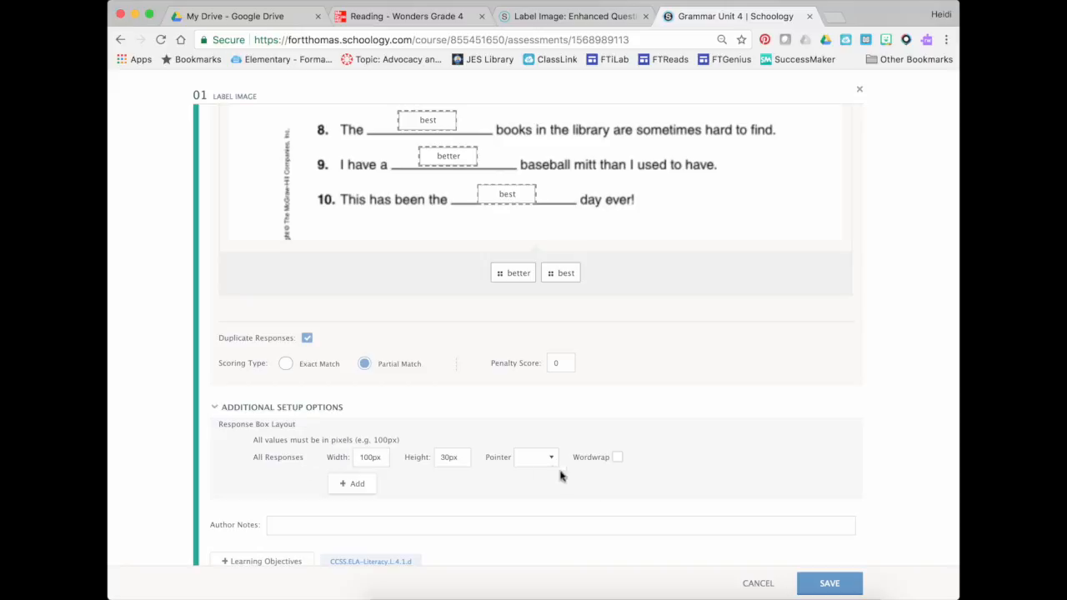
{"action": "scroll", "scroll_direction": "down", "scroll_amount": 3}
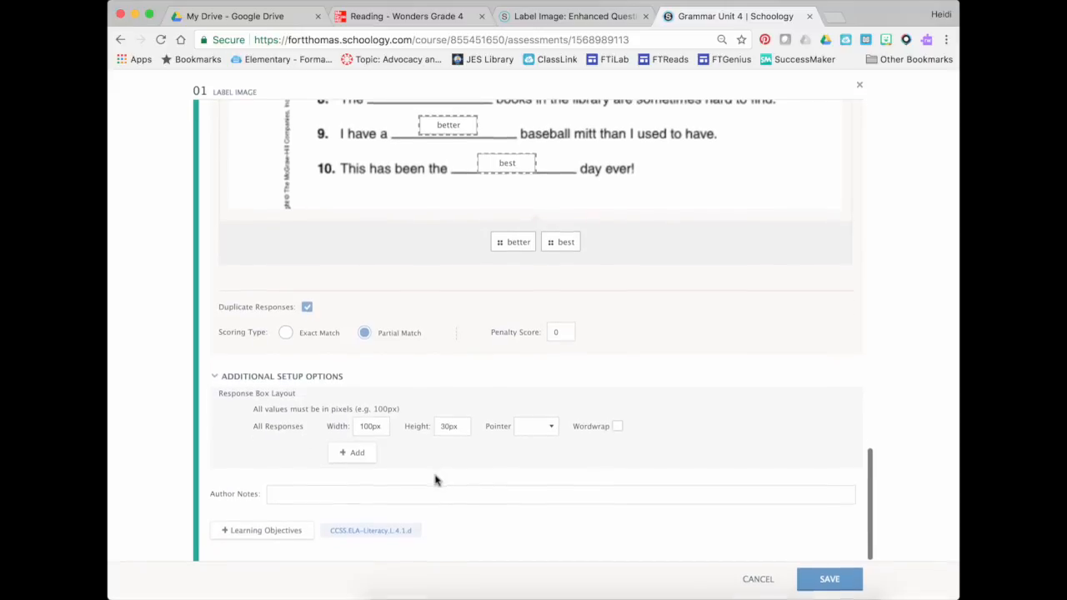
{"action": "left_click", "coordinate": [828, 578]}
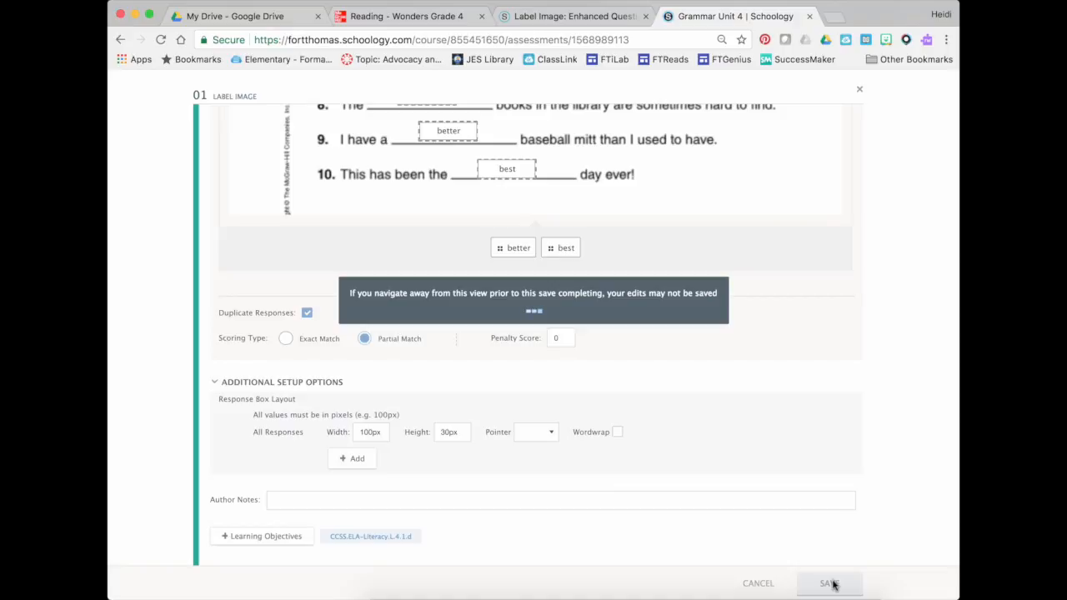
{"action": "mouse_move", "coordinate": [730, 454]}
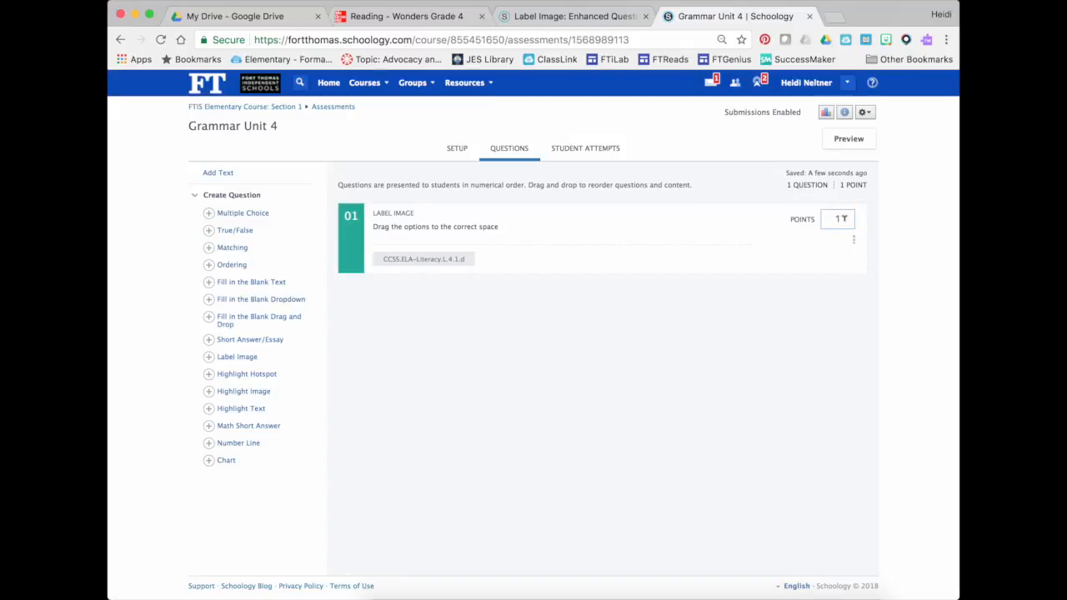
Step: Set the question to 10 points and start a student preview attempt
{"action": "type", "text": "0"}
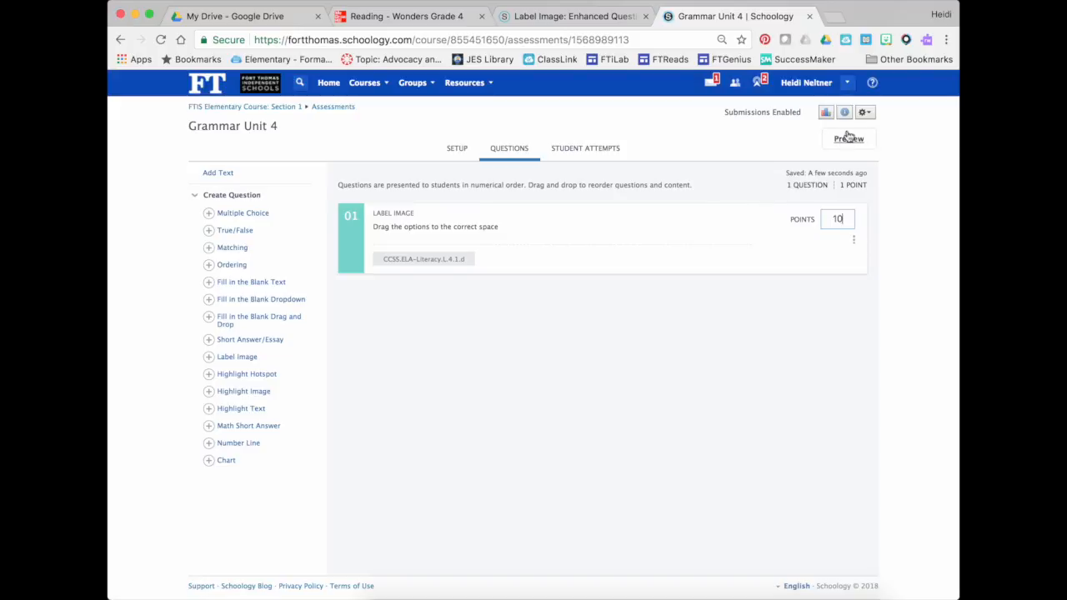
{"action": "left_click", "coordinate": [847, 138]}
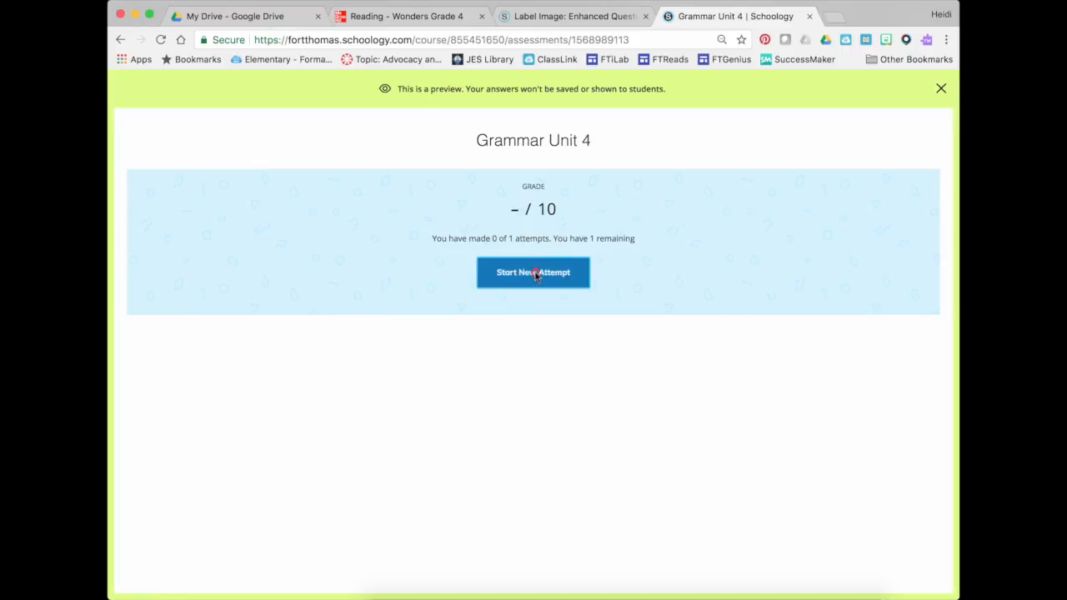
{"action": "left_click", "coordinate": [533, 272]}
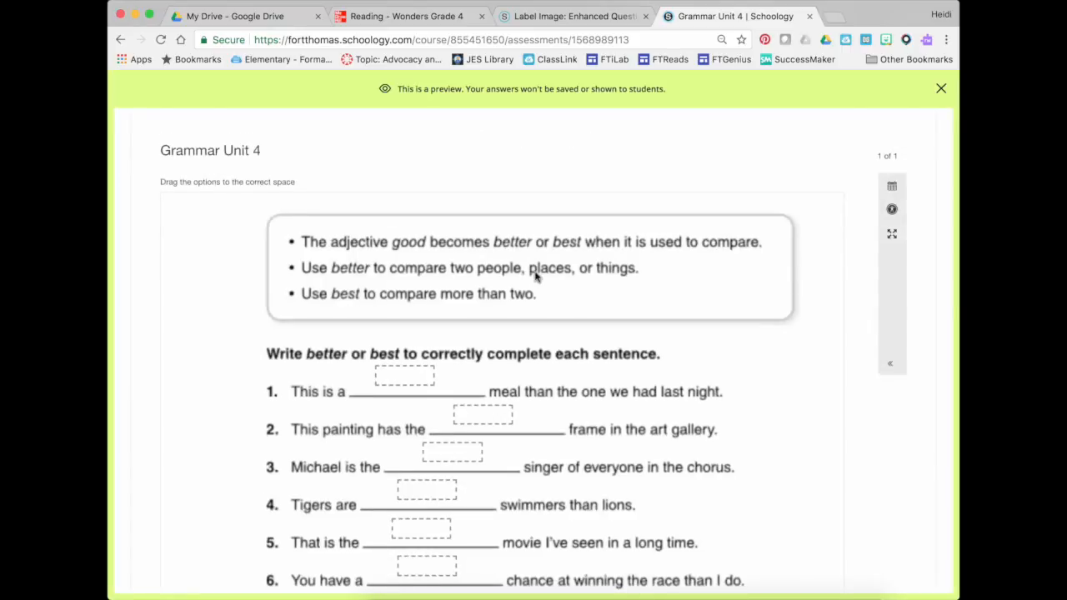